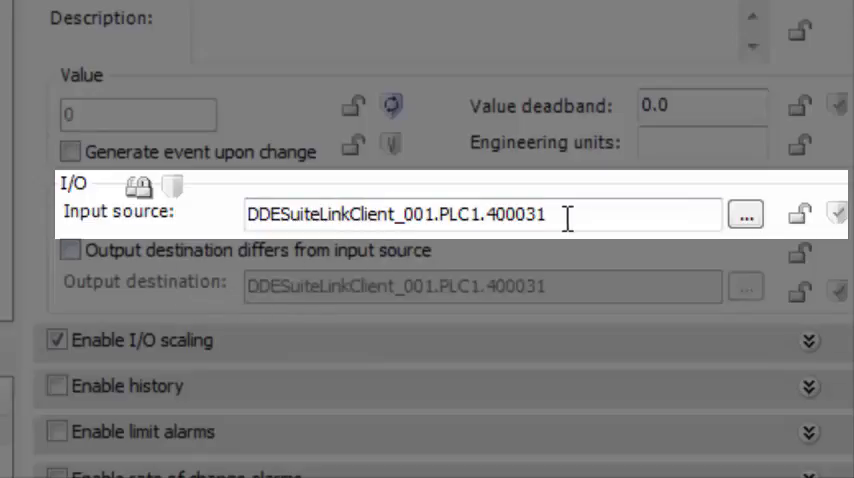
pyautogui.moveTo(562, 222)
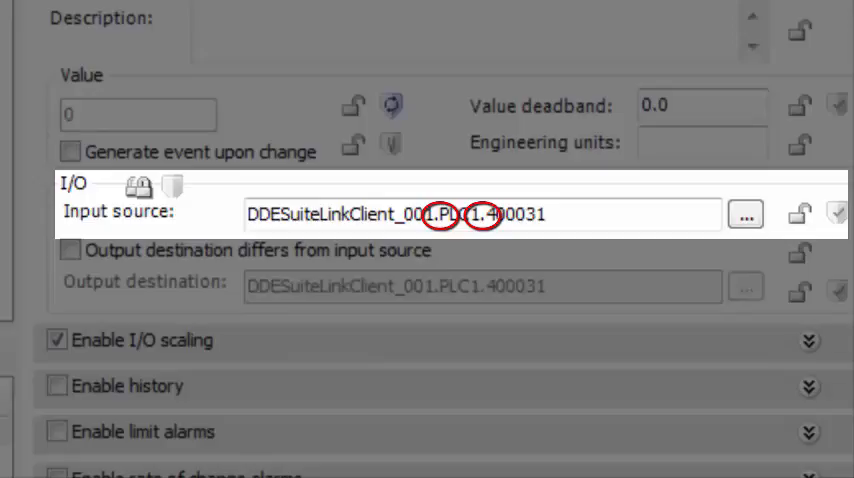
pyautogui.moveTo(420, 242)
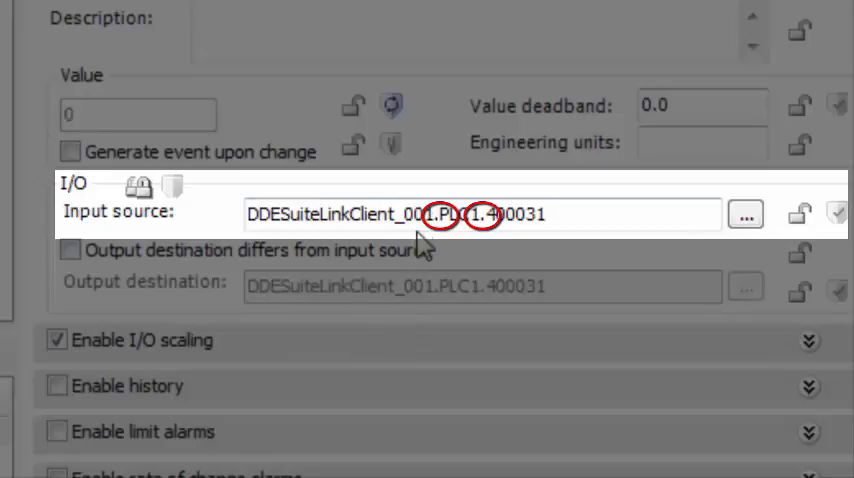
# Check the workbook's macro list, which is still empty, and dismiss it
pyautogui.click(344, 214)
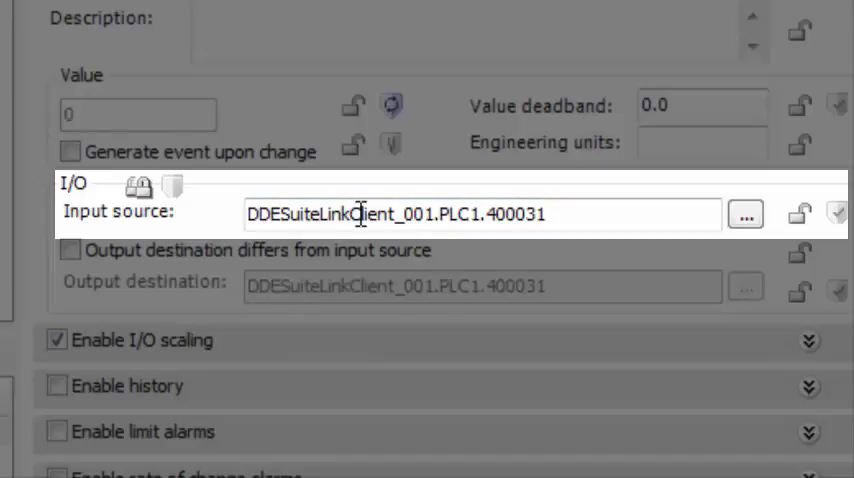
pyautogui.click(512, 214)
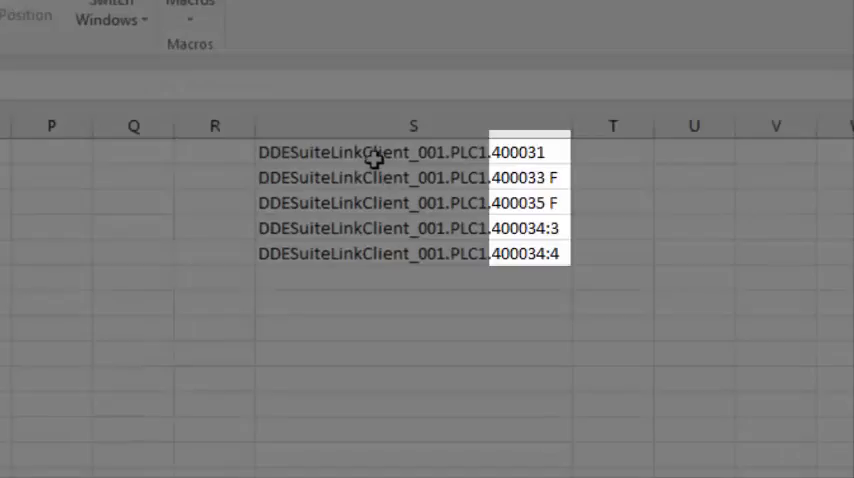
pyautogui.moveTo(404, 176)
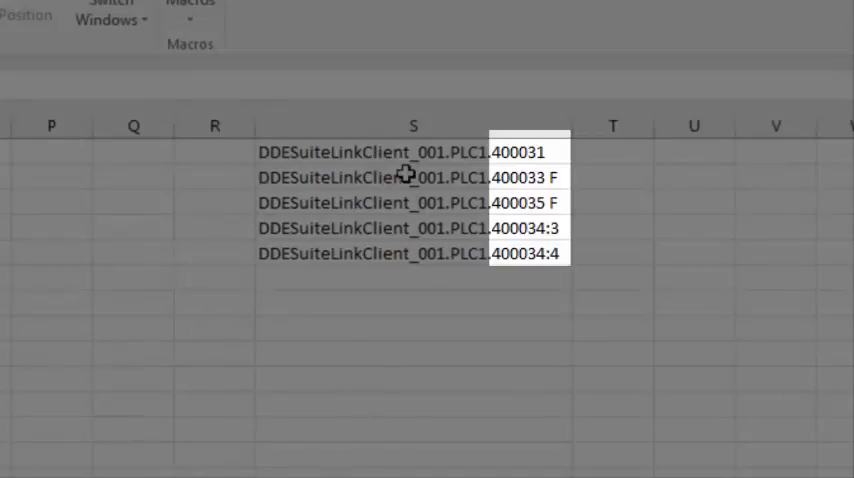
pyautogui.moveTo(428, 202)
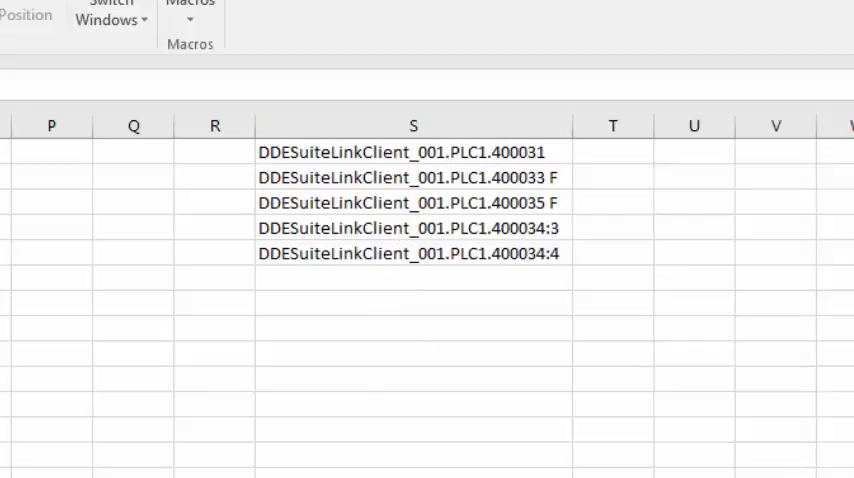
pyautogui.moveTo(414, 174)
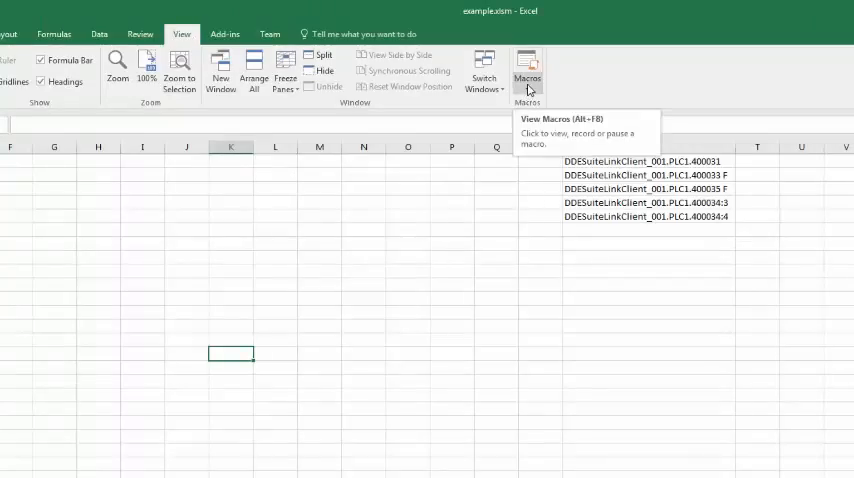
pyautogui.click(528, 76)
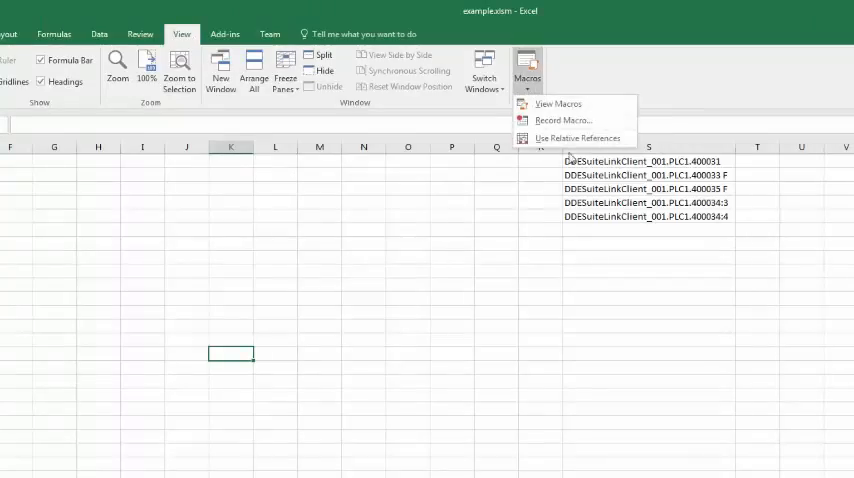
pyautogui.click(556, 104)
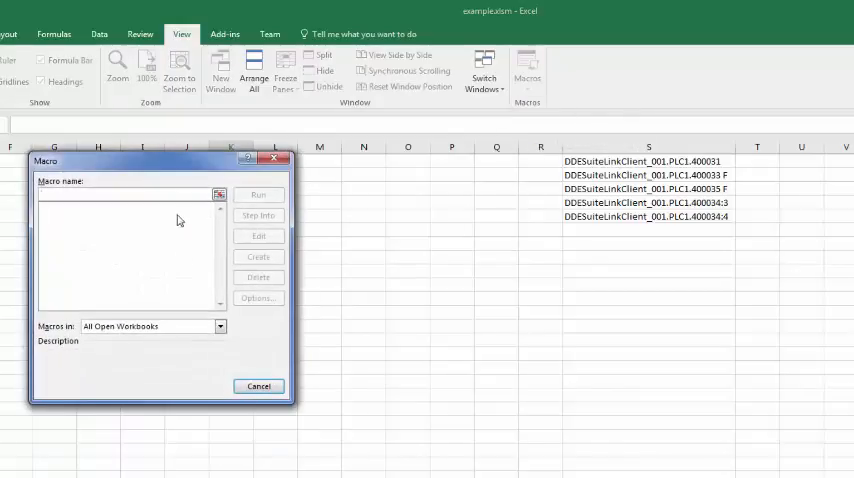
pyautogui.moveTo(116, 240)
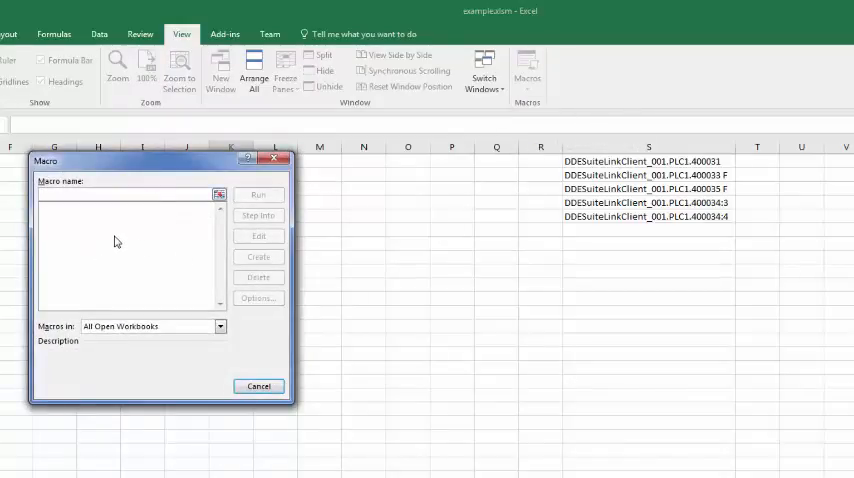
pyautogui.moveTo(196, 326)
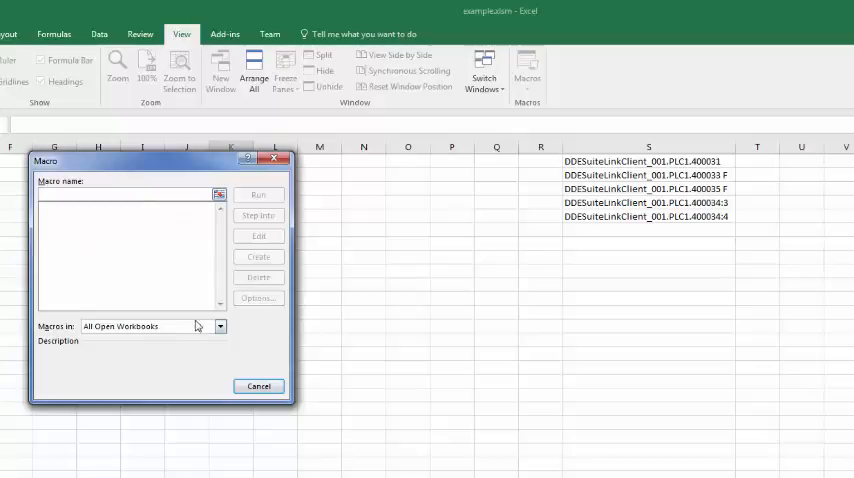
pyautogui.click(258, 386)
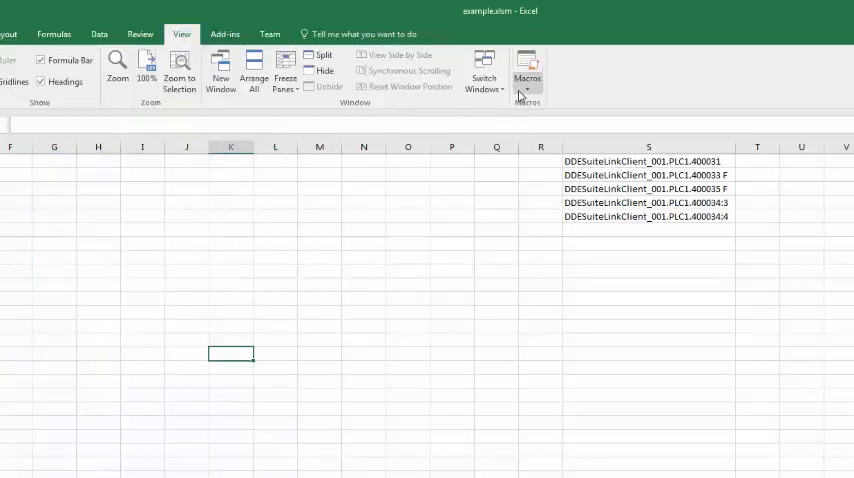
# Record a new macro named SplitAddresses and bring the macro list up again
pyautogui.click(526, 96)
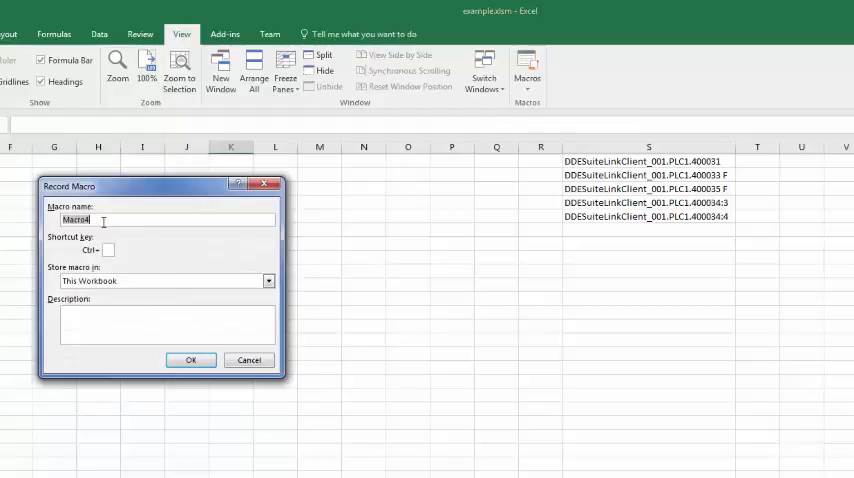
pyautogui.write('SplitA')
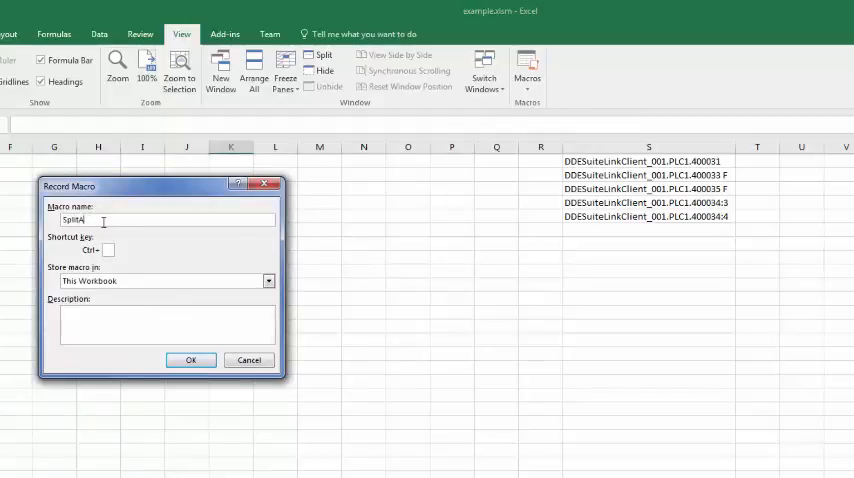
pyautogui.write('ddresses')
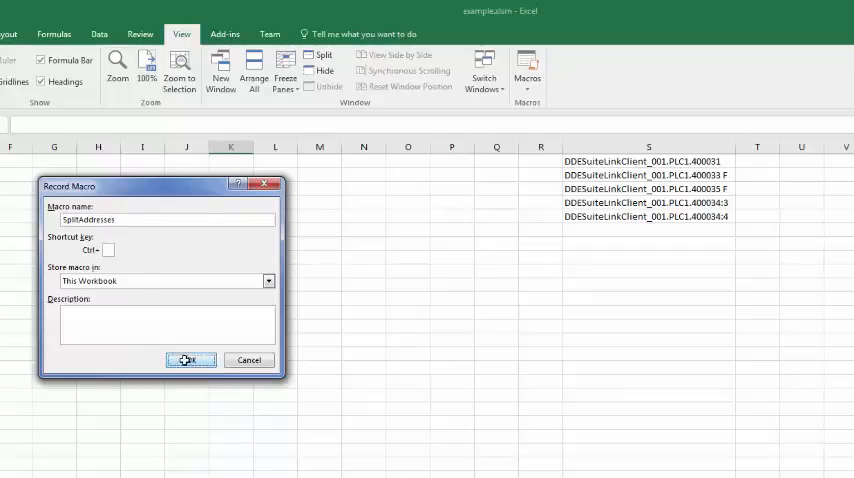
pyautogui.click(190, 360)
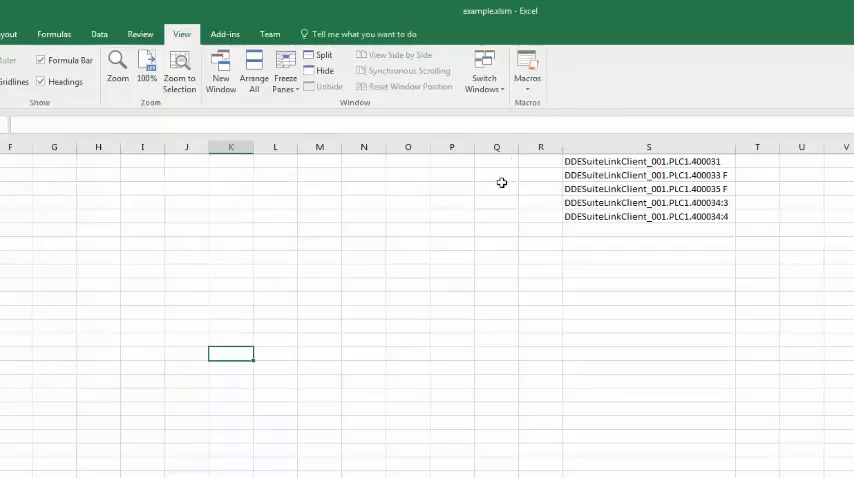
pyautogui.click(528, 70)
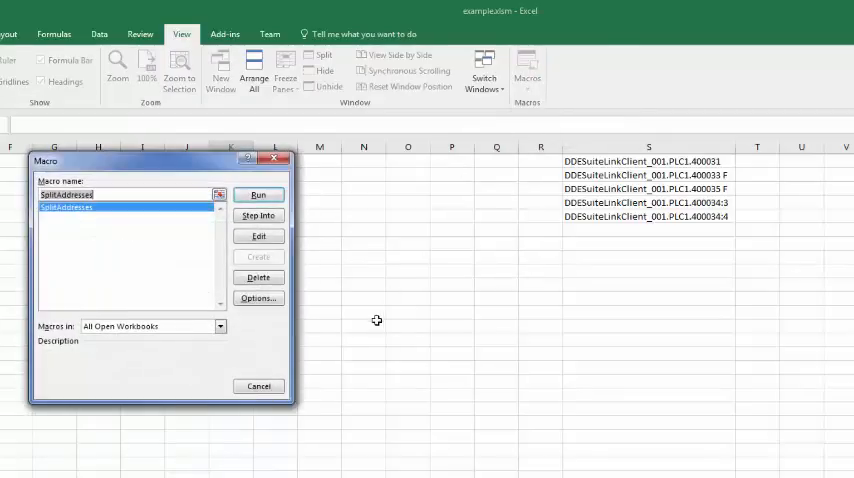
pyautogui.moveTo(72, 244)
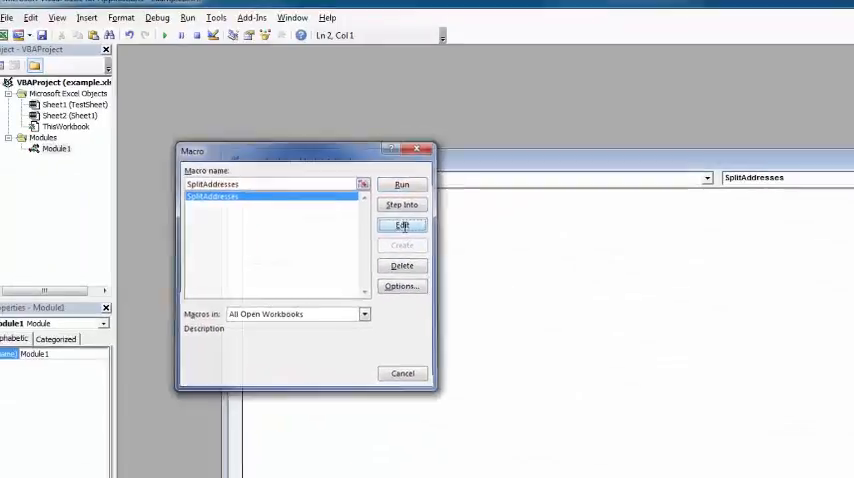
# Edit the SplitAddresses macro so Module1 opens in the VBA Editor
pyautogui.click(400, 224)
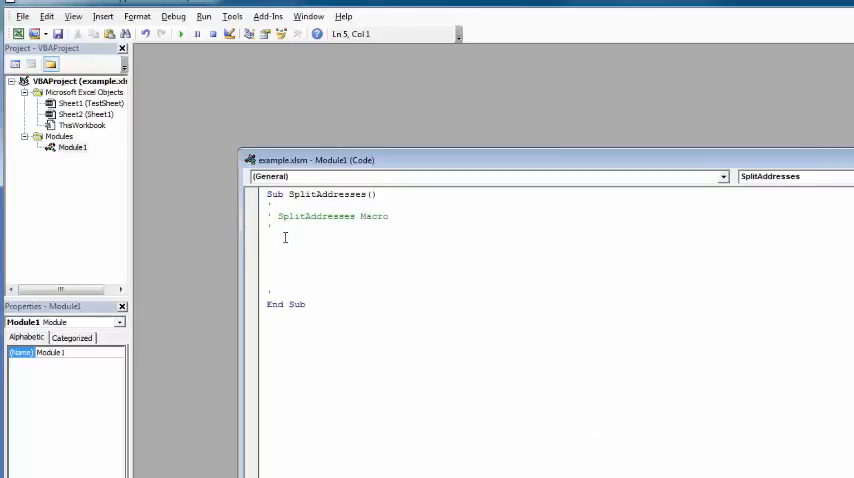
# Declare intLastRow As Integer and the other variables, disable DisplayAlerts, and add the For Each WS worksheet loop
pyautogui.write('Dim intLastRow As Integer')
pyautogui.write('Dim WS As Worksheet')
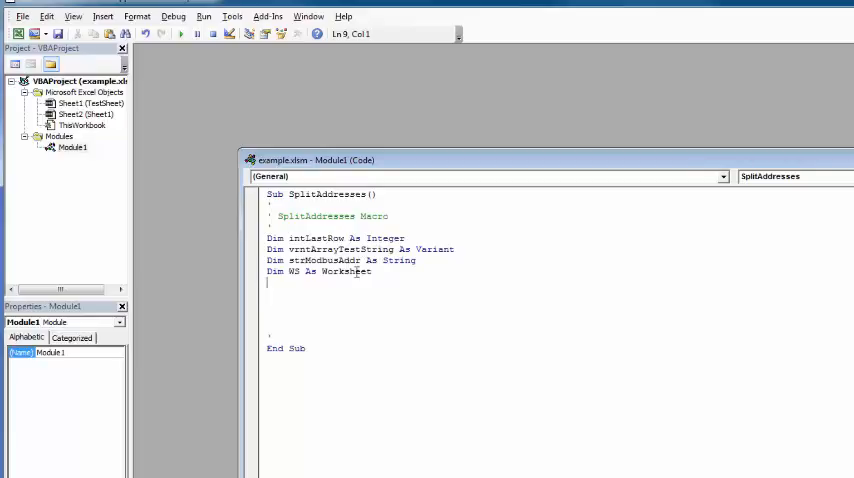
pyautogui.moveTo(288, 272)
pyautogui.write('Application.DisplayAlerts = False')
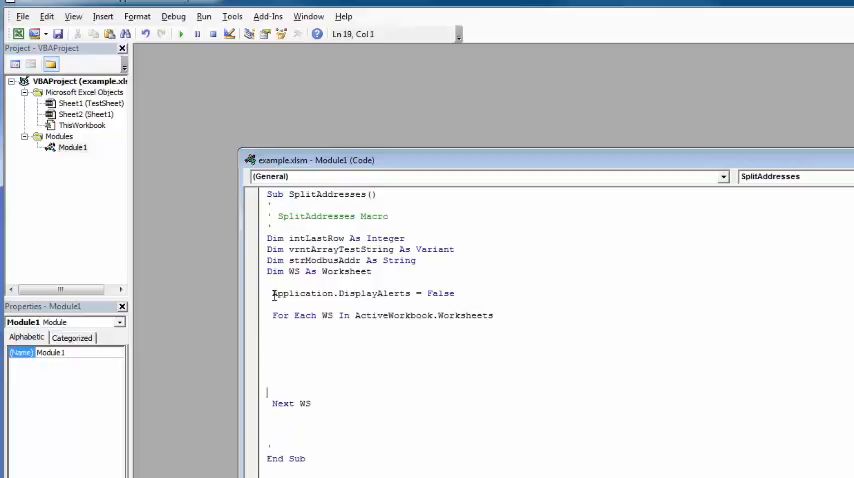
pyautogui.click(270, 292)
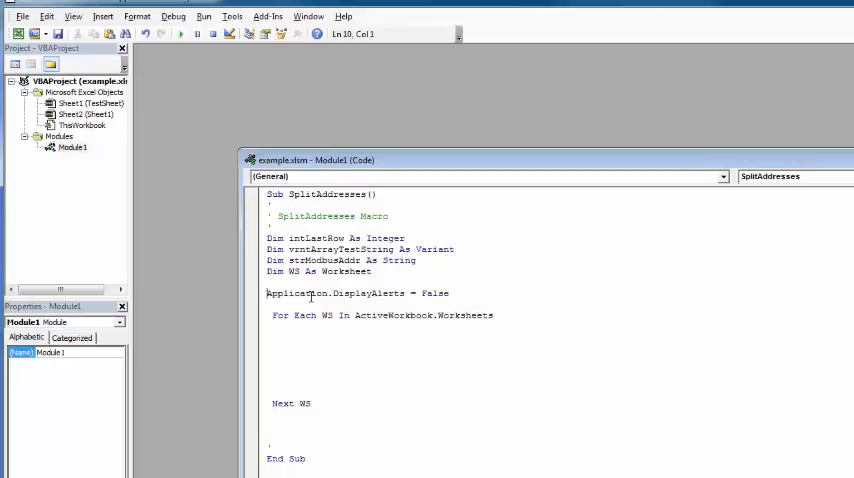
pyautogui.moveTo(428, 312)
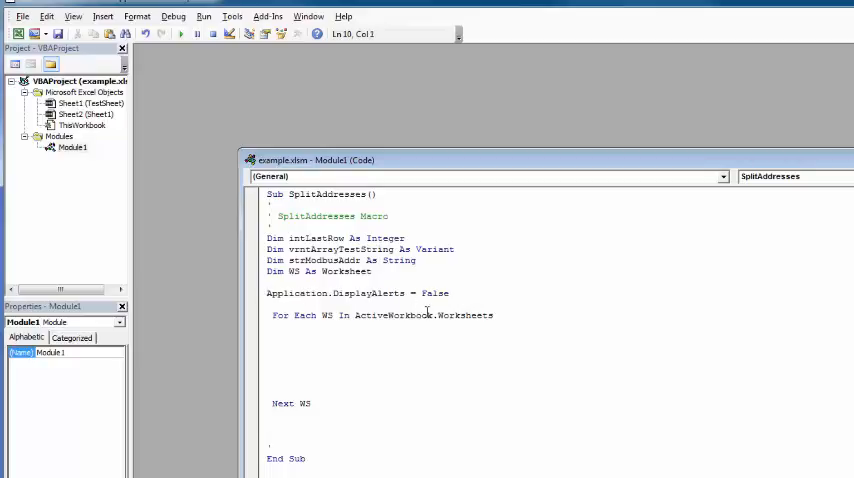
pyautogui.moveTo(388, 372)
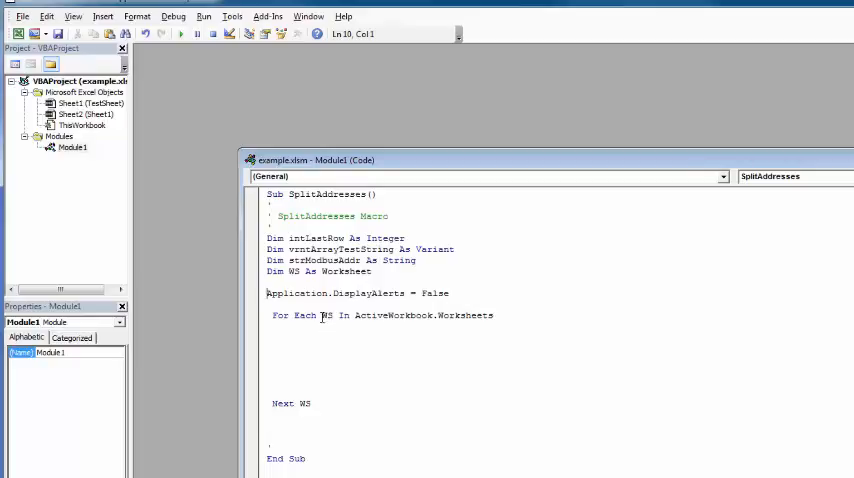
pyautogui.moveTo(372, 316)
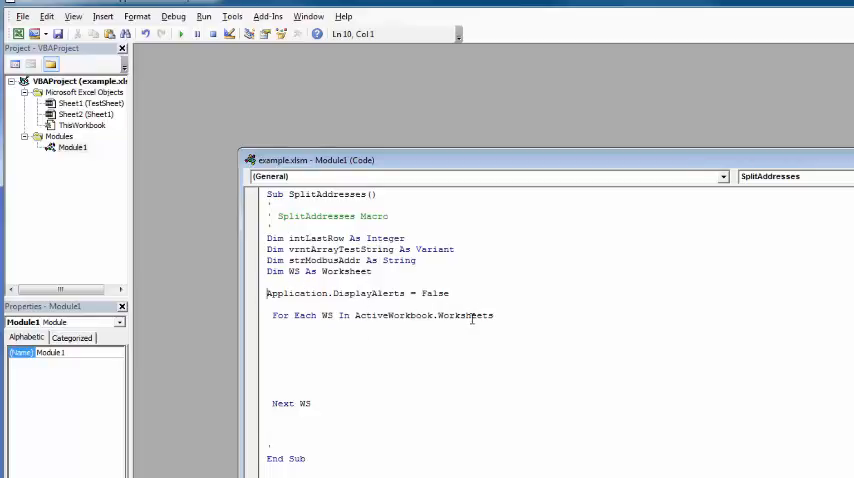
pyautogui.moveTo(334, 388)
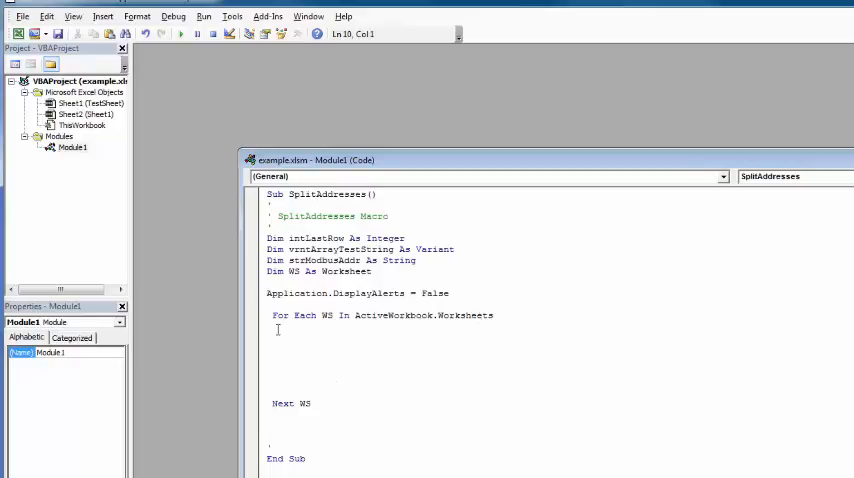
# Write strWorksheetname = WS.Name inside the For Each loop after checking the declared names
pyautogui.click(284, 332)
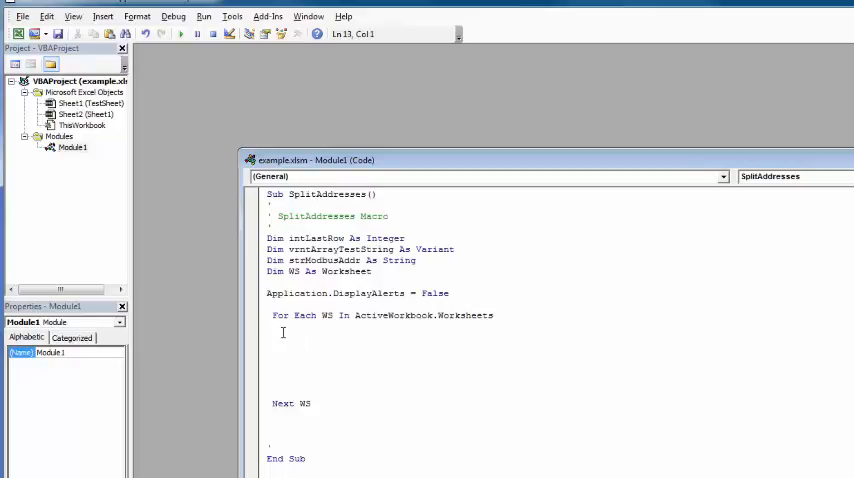
pyautogui.click(288, 260)
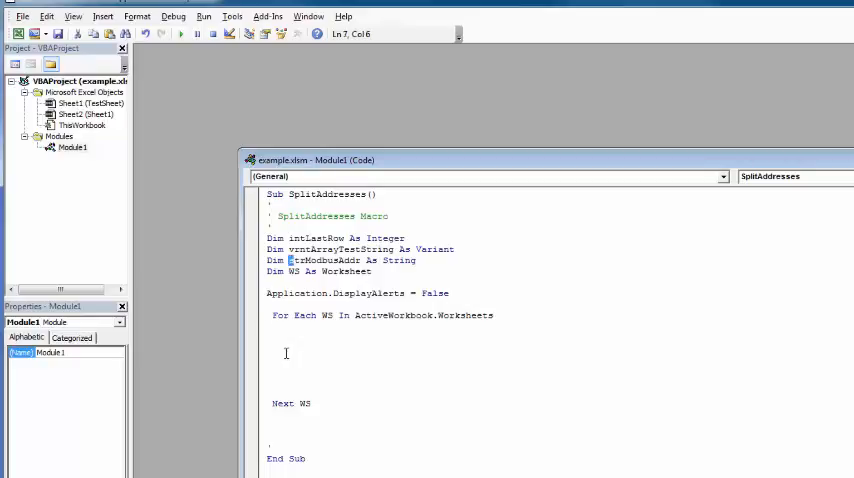
pyautogui.click(272, 336)
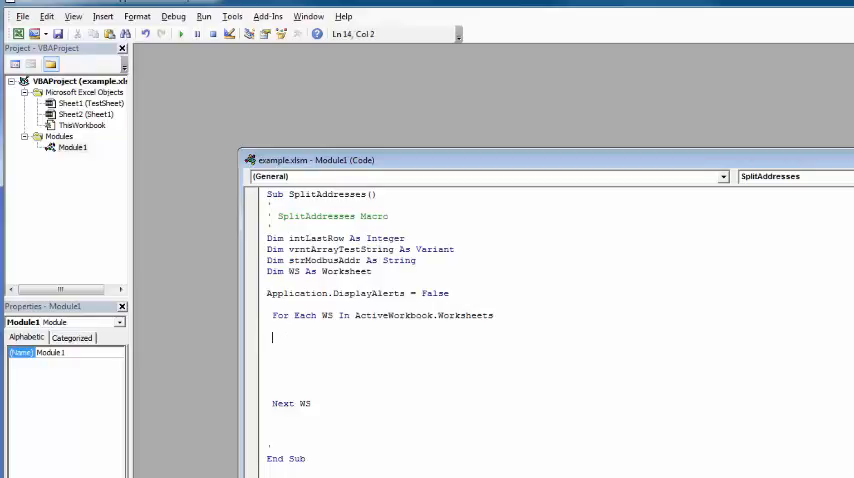
pyautogui.write('strWorksheetname = WS.Name')
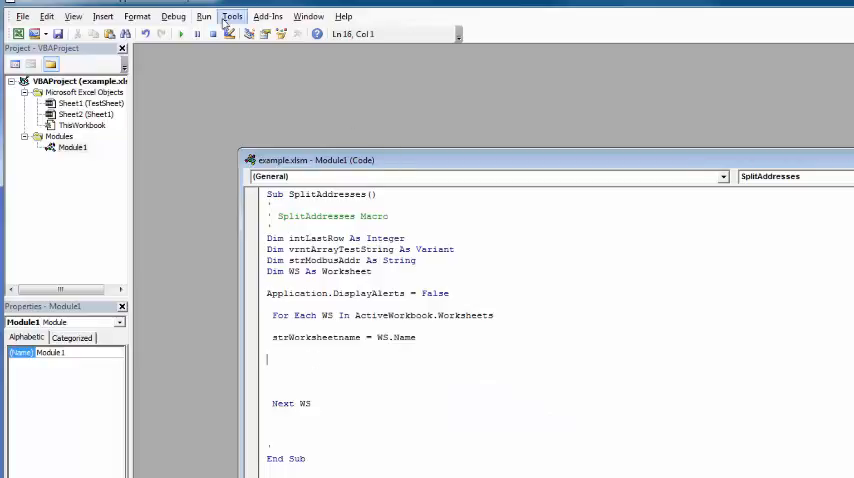
# Start Step Into debugging of SplitAddresses and select the strWorksheetname variable
pyautogui.click(172, 16)
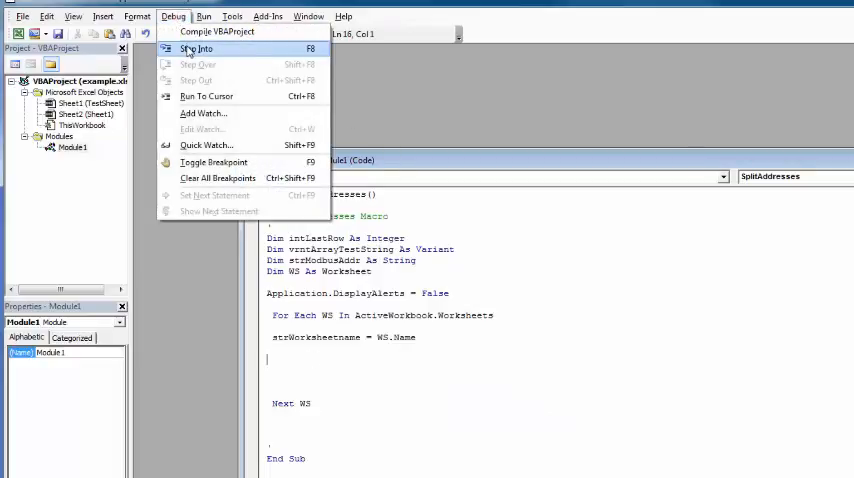
pyautogui.click(196, 48)
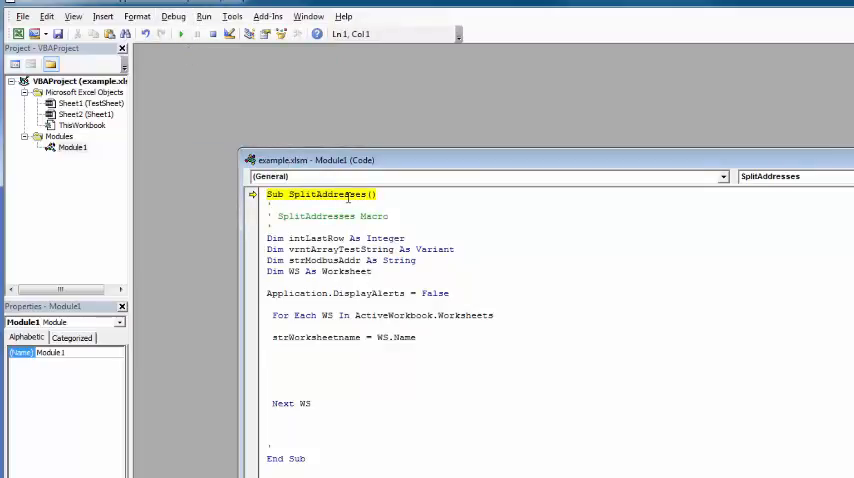
pyautogui.moveTo(338, 188)
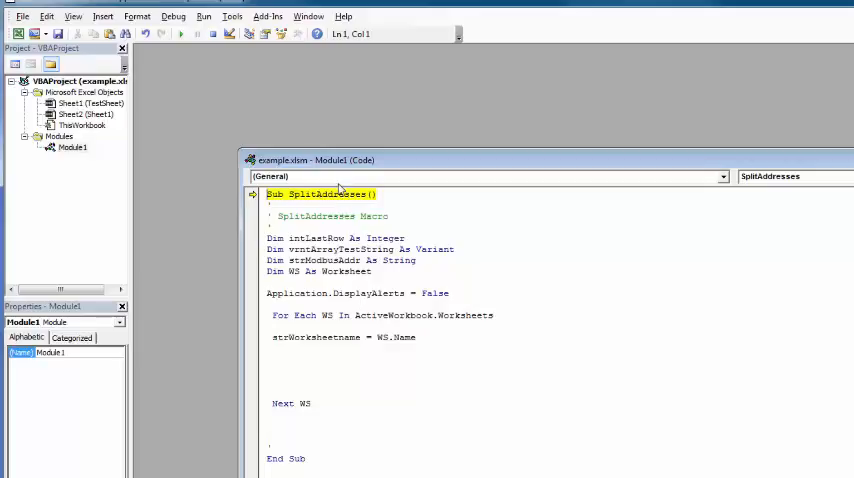
pyautogui.click(172, 16)
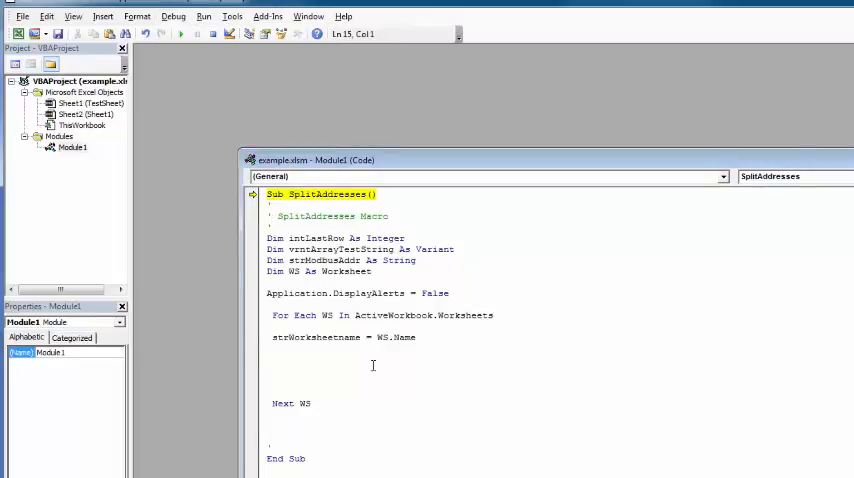
pyautogui.doubleClick(276, 336)
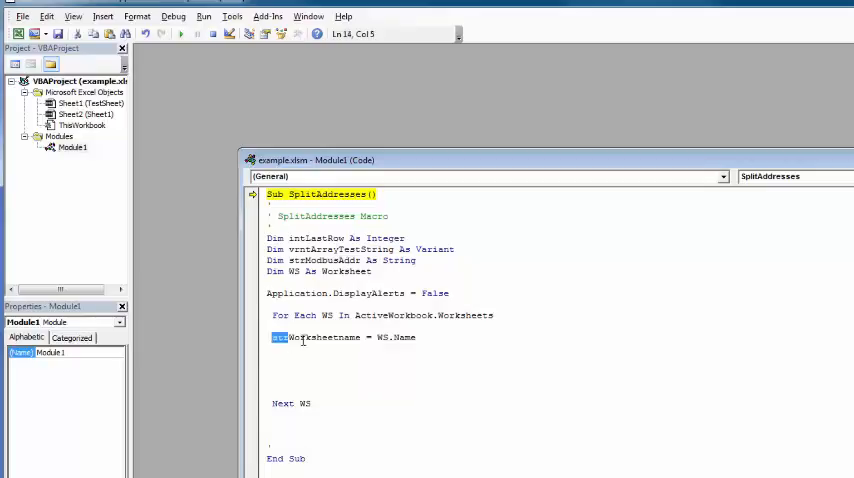
# Add a watch on strWorksheetname
pyautogui.rightClick(264, 336)
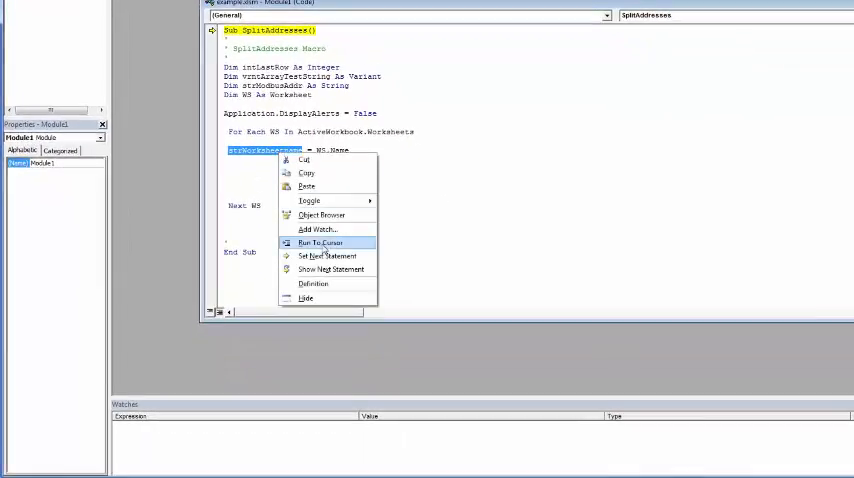
pyautogui.click(316, 228)
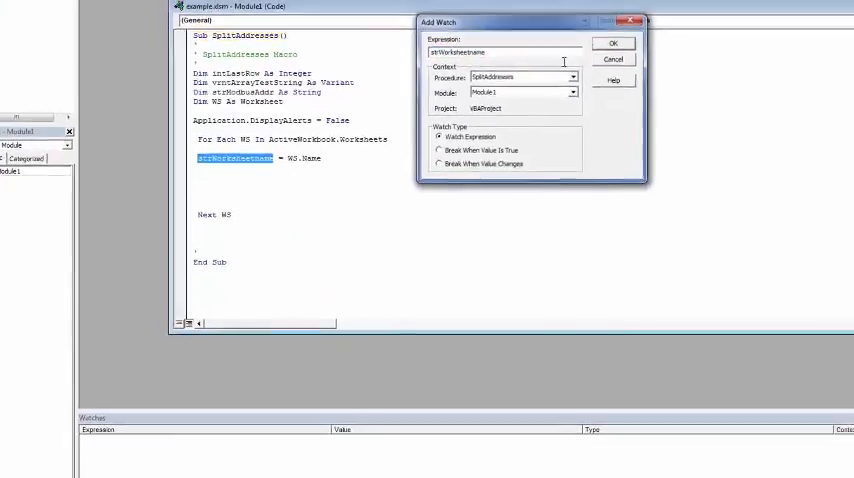
pyautogui.click(612, 44)
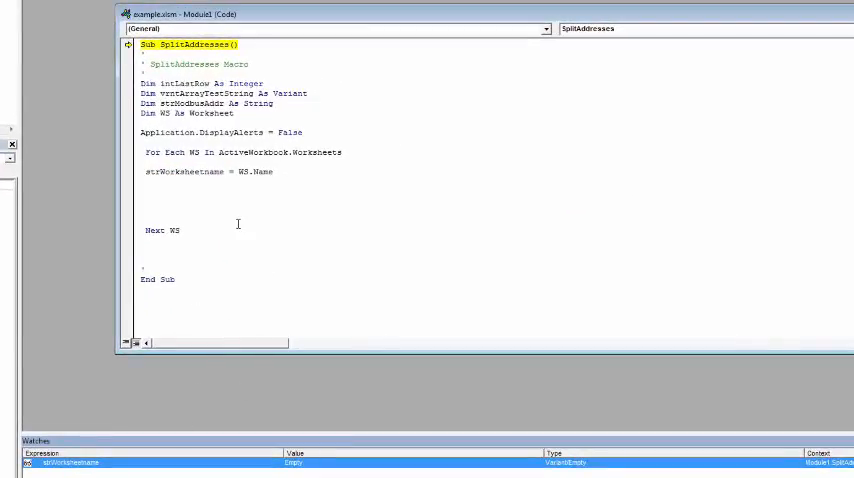
# Step through the loop with F8, watching strWorksheetname become Sheet1 then TestSheet
pyautogui.press('F8')
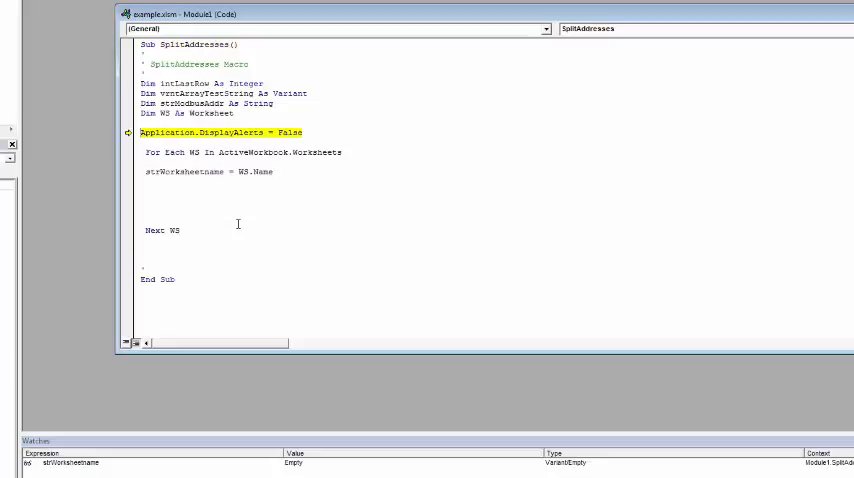
pyautogui.press('F8')
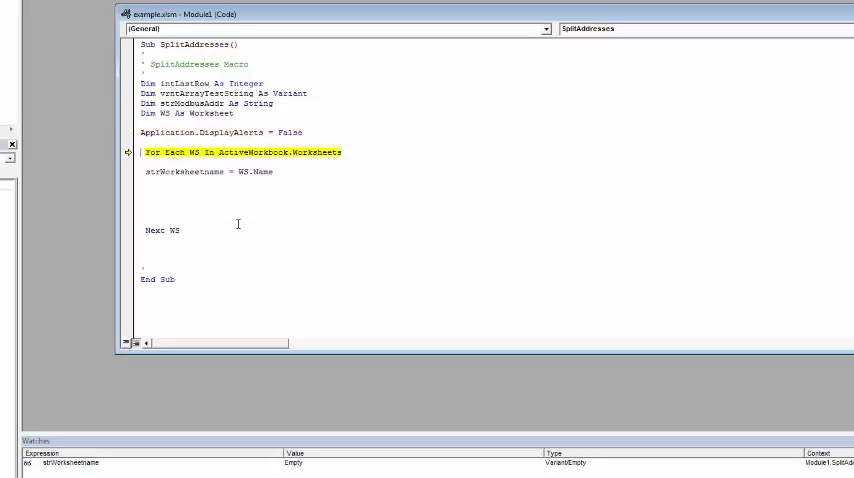
pyautogui.press('F8')
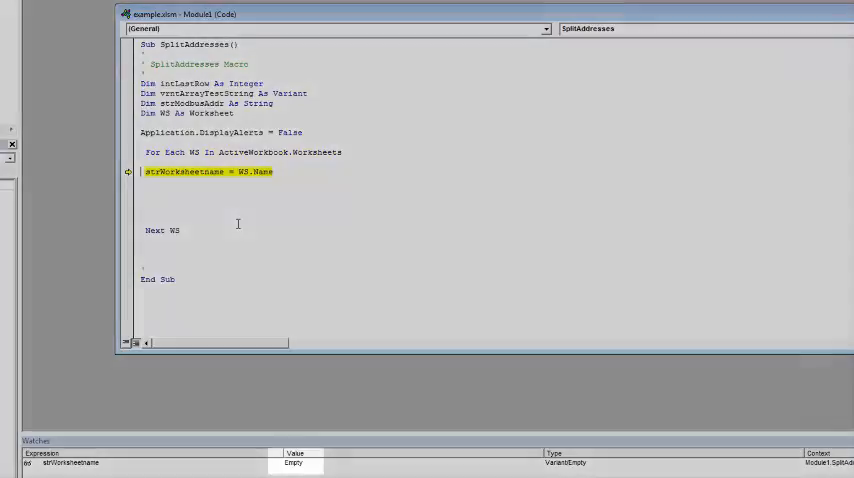
pyautogui.press('F8')
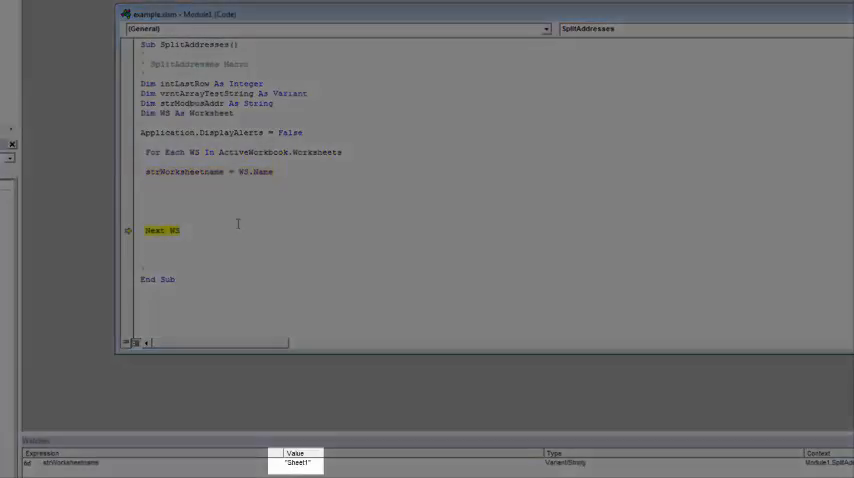
pyautogui.press('F8')
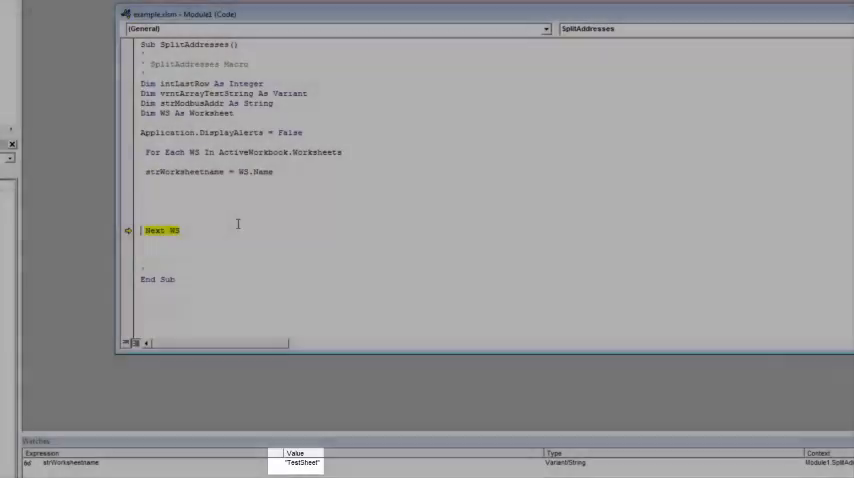
pyautogui.press('F8')
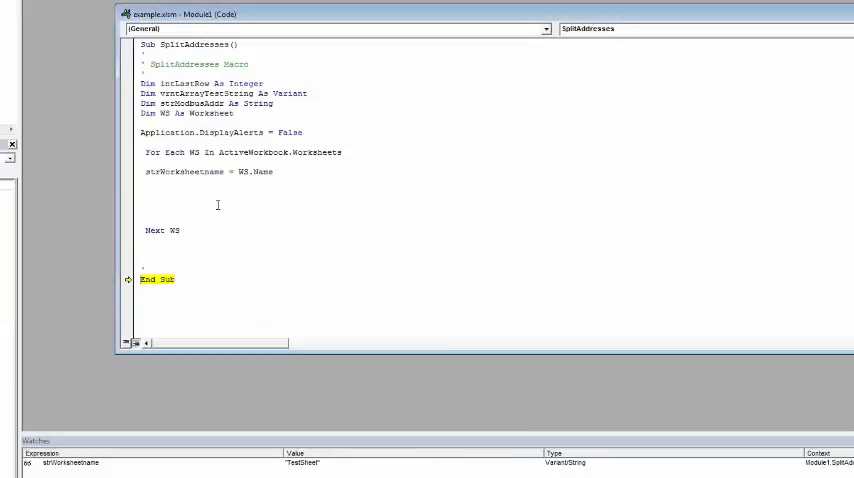
# Finish the run, then add Select Case WS.Name with a TestSheet case finding the last row in column S inside With WS
pyautogui.press('F5')
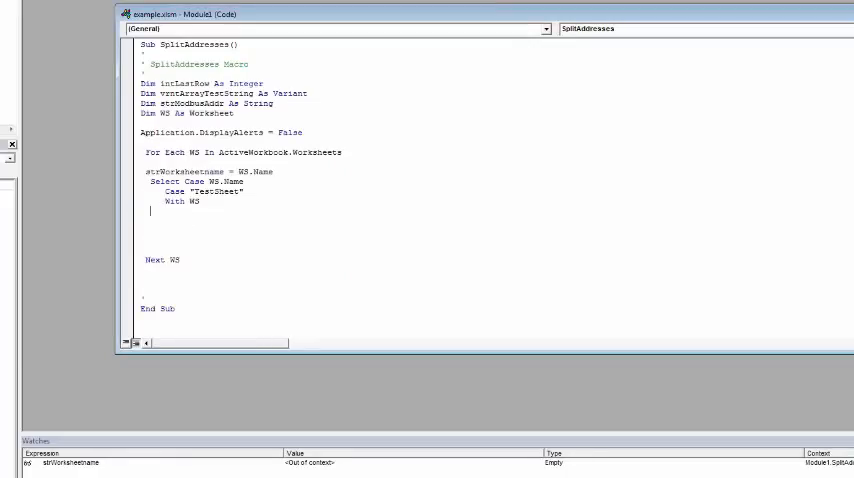
pyautogui.write('end select')
pyautogui.write('LastRow = .Range("S" & Rows.Count).End(xlUp).Row')
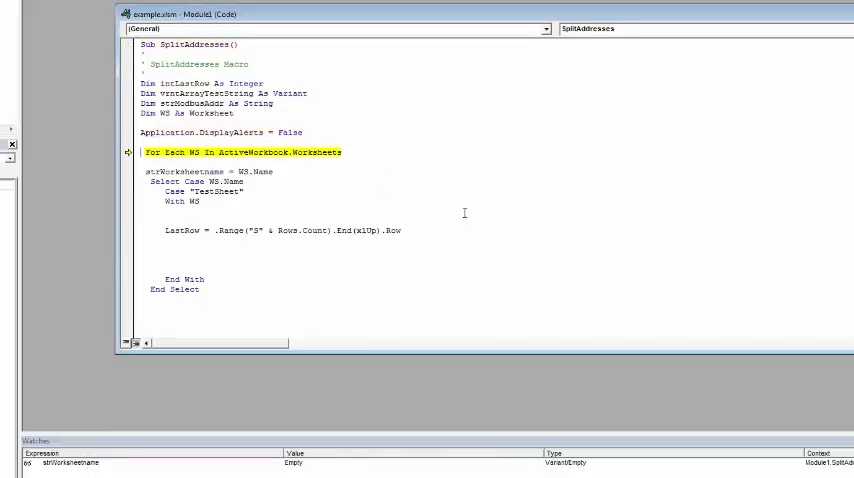
# Step into the TestSheet case, add a watch on LastRow and execute its calculation
pyautogui.press('F8')
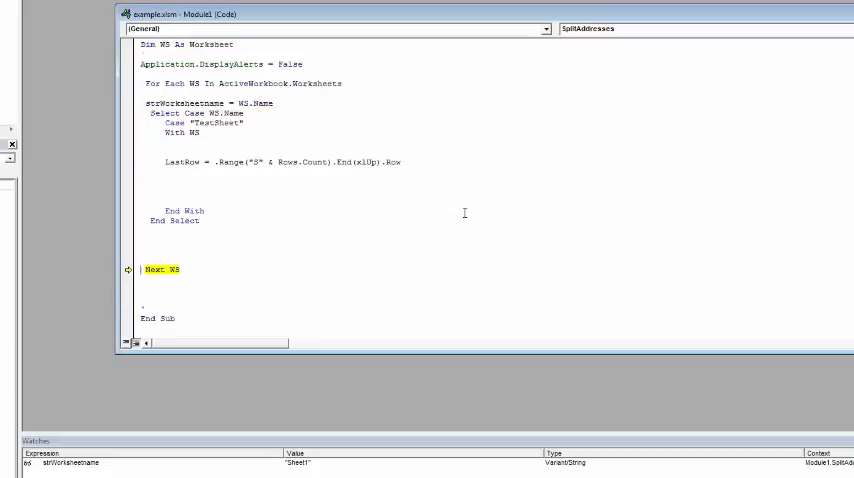
pyautogui.press('F8')
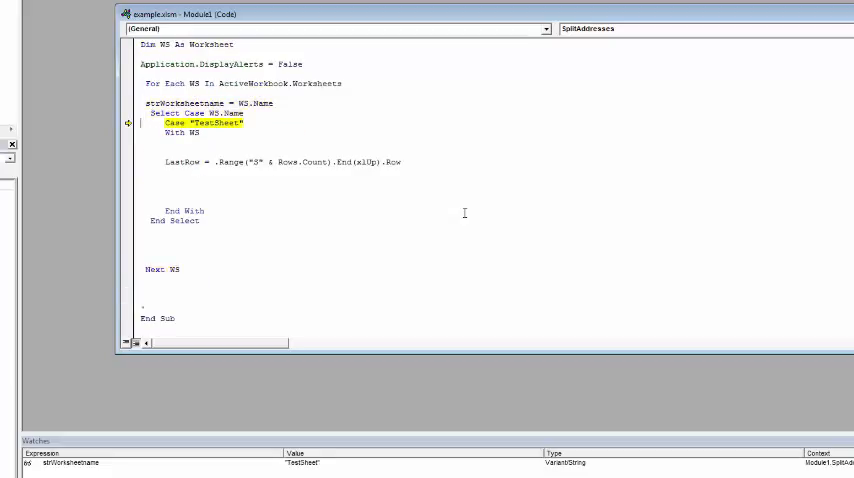
pyautogui.press('F8')
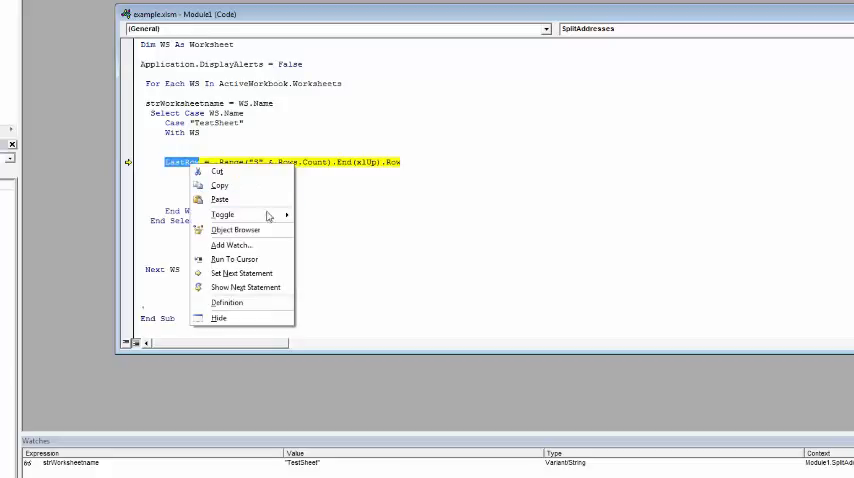
pyautogui.click(232, 244)
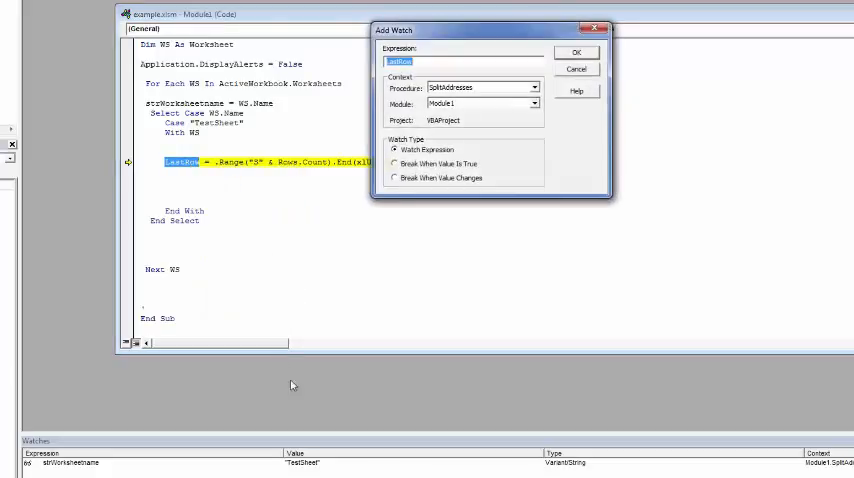
pyautogui.click(576, 52)
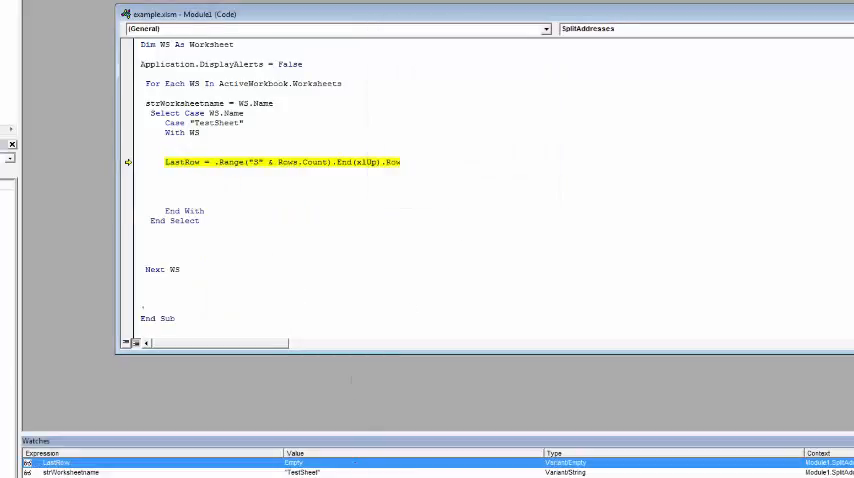
pyautogui.press('F8')
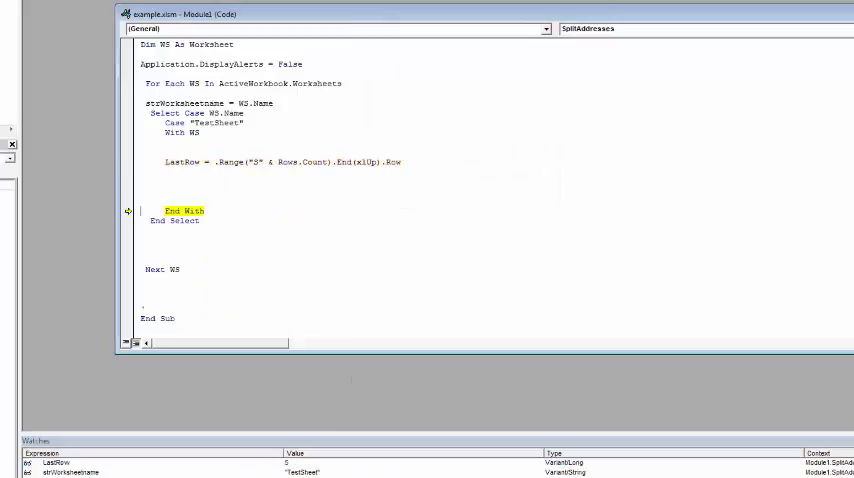
pyautogui.moveTo(234, 162)
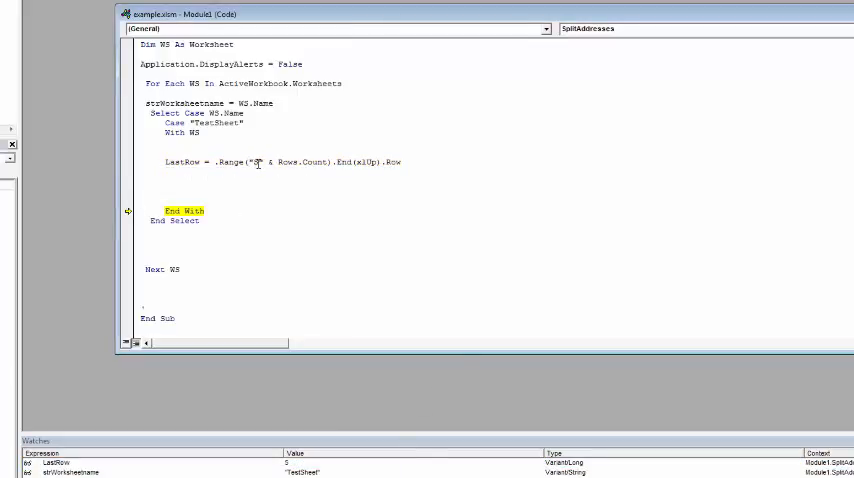
pyautogui.moveTo(296, 160)
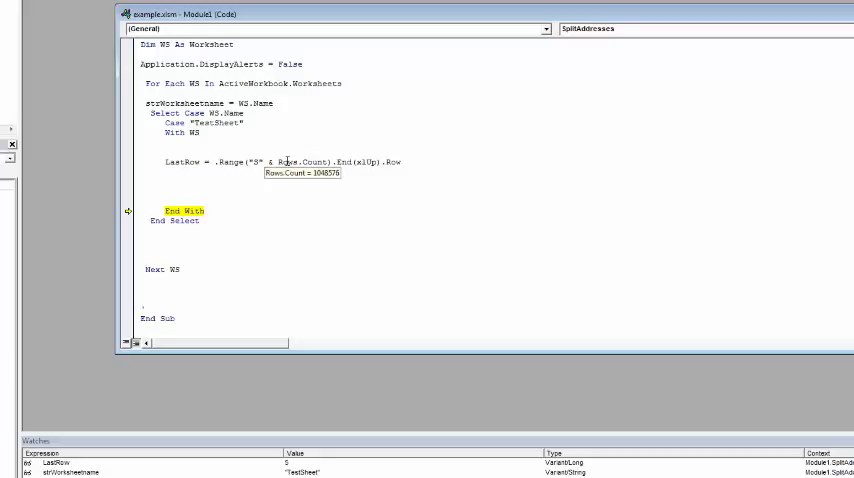
pyautogui.moveTo(372, 160)
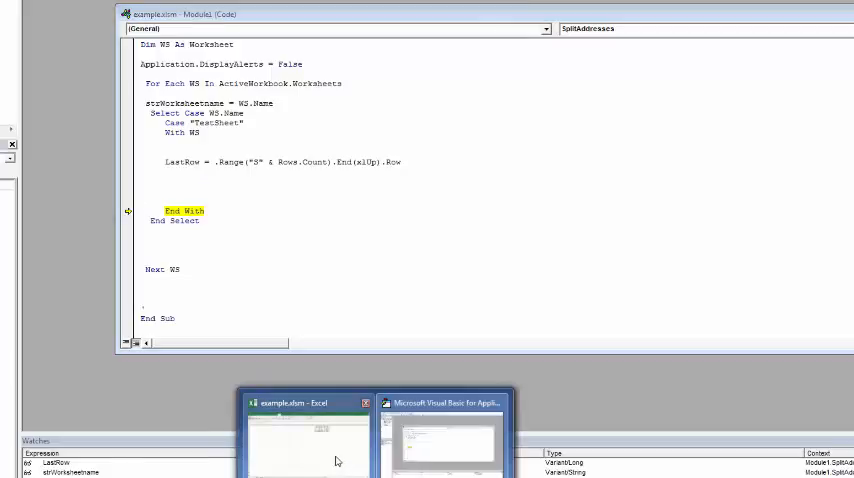
# Write For i = 1 To LastRow reading each column S value into strModbusAddr
pyautogui.click(308, 444)
pyautogui.write('strModbusAddr = .Range("S" & i).Value')
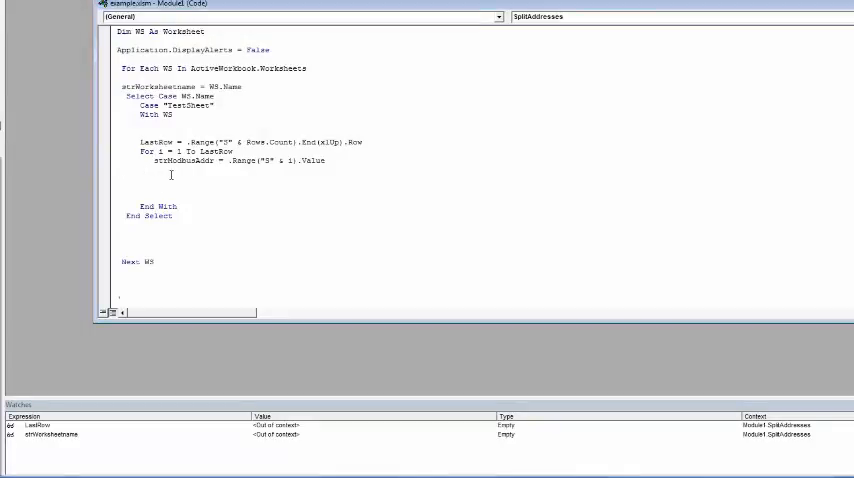
# Close the loop with Next i and add strModbusAddr to the watch list
pyautogui.write('Next i')
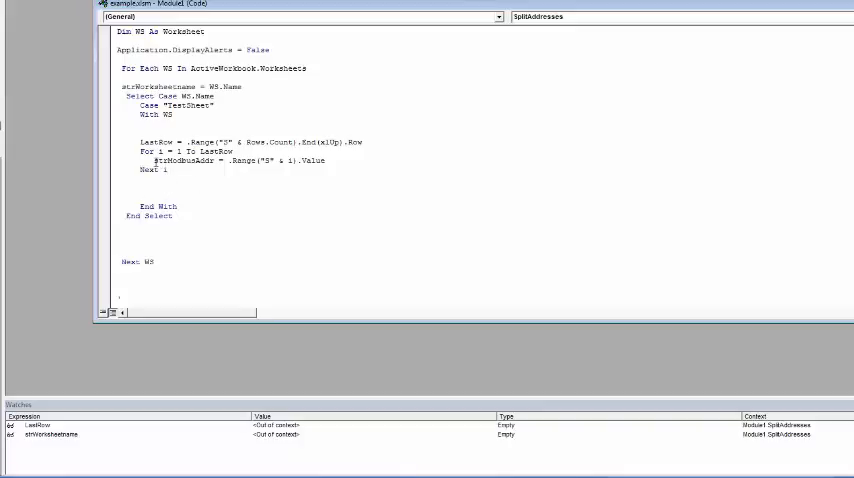
pyautogui.rightClick(176, 160)
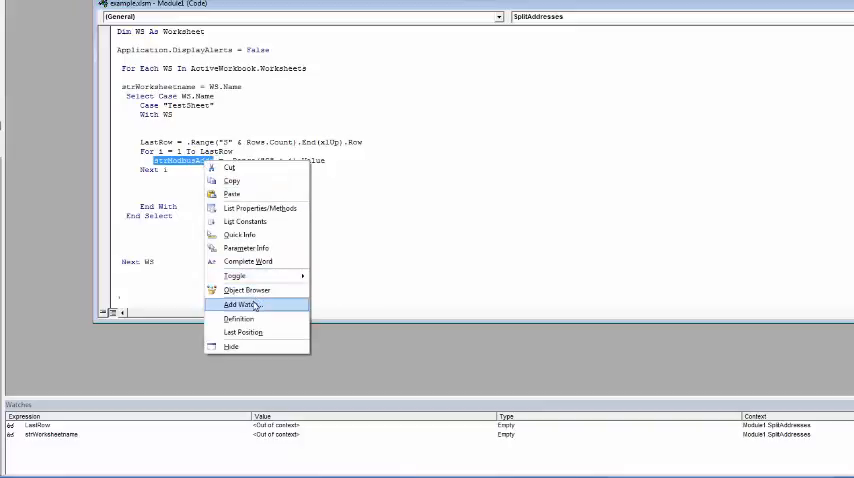
pyautogui.click(240, 304)
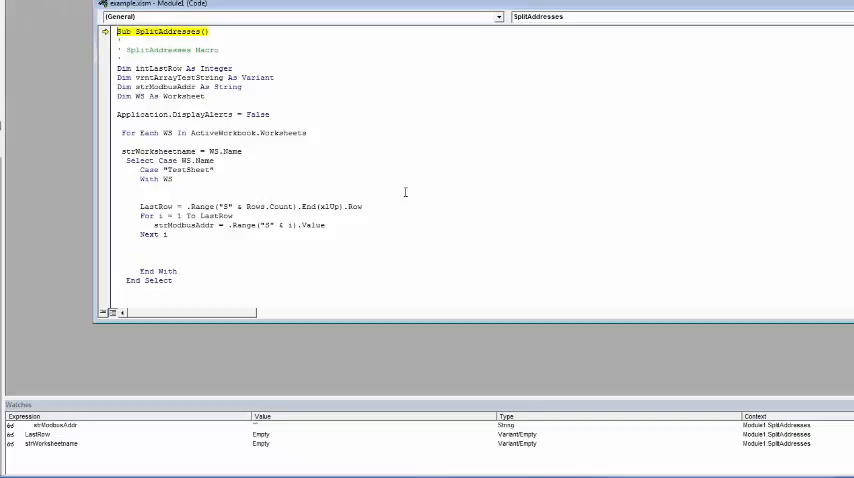
# Step with F8 until LastRow shows 5 and strModbusAddr holds DDESuiteLinkClient_001.PLC1.400031
pyautogui.press('F8')
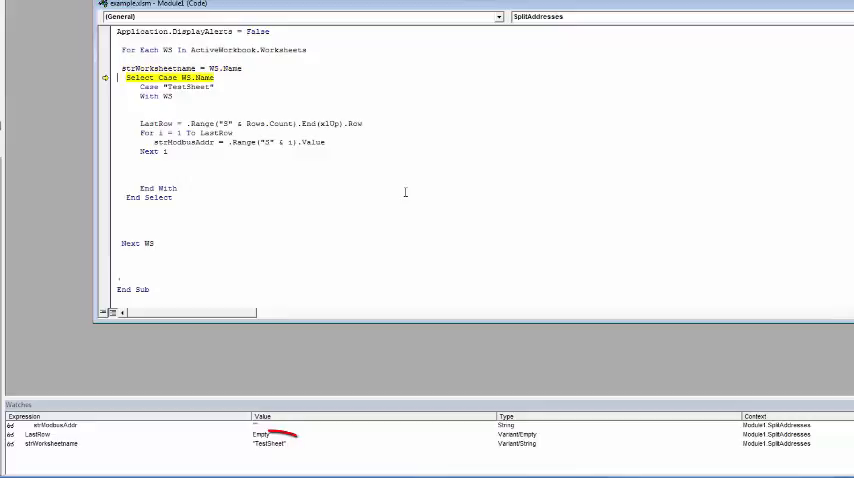
pyautogui.press('F8')
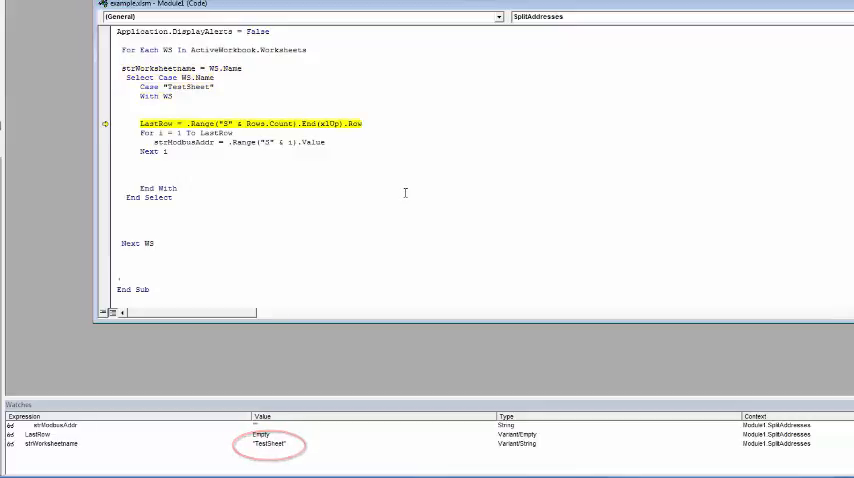
pyautogui.press('F8')
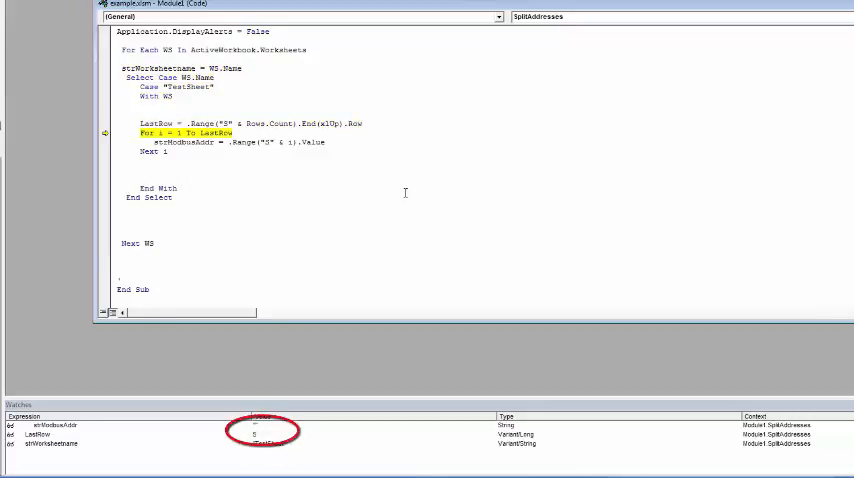
pyautogui.press('F8')
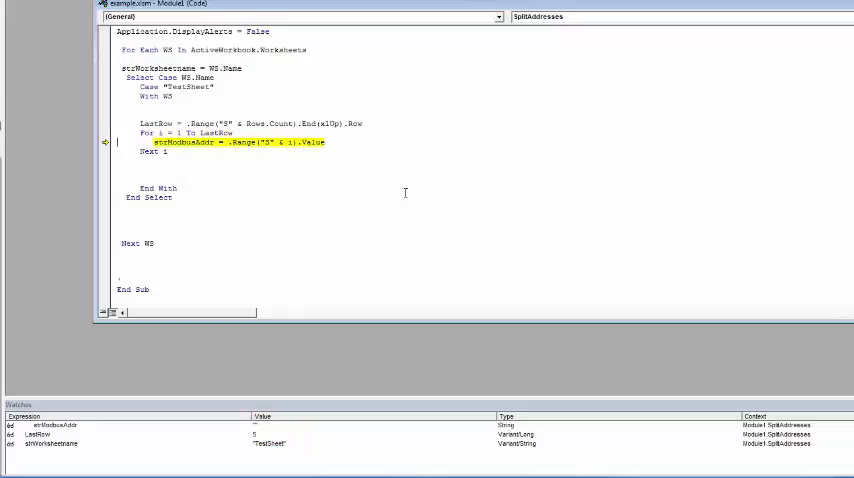
pyautogui.press('F8')
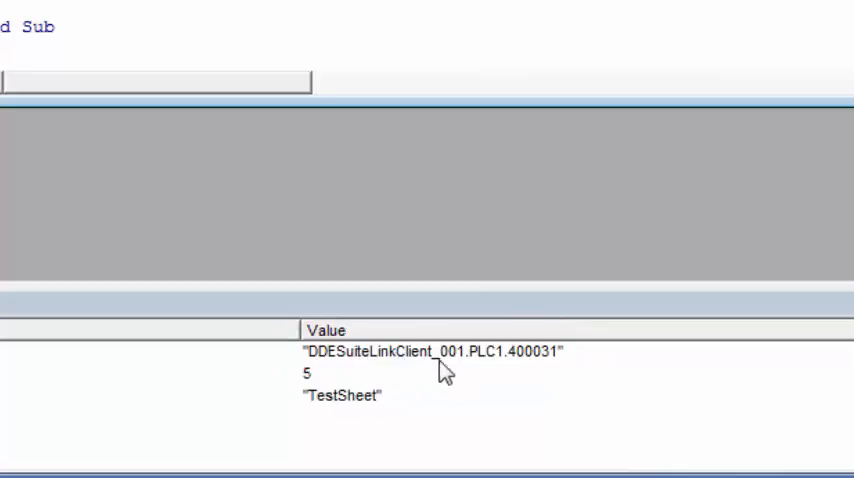
pyautogui.moveTo(436, 390)
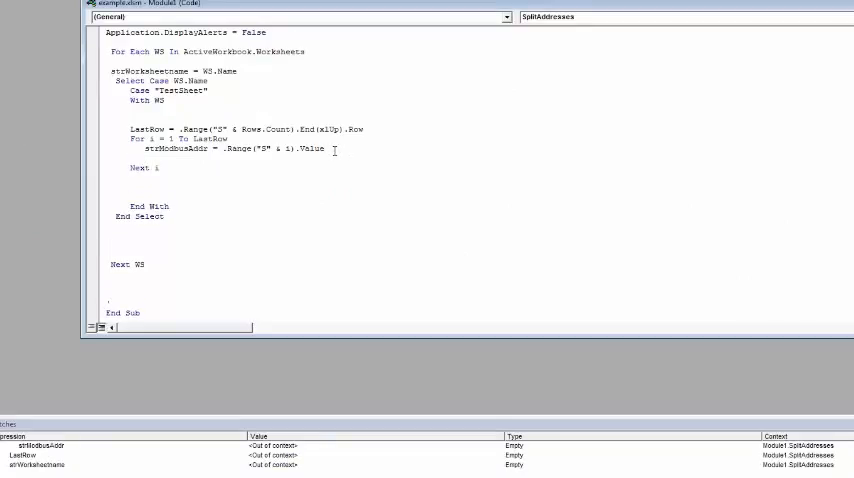
# Add vrntArrayTestString = Split(strModbusAddr, ".") in the loop and select the array name to watch
pyautogui.write('vrntArrayTestString = Split(strModbusAddr, ".")')
pyautogui.write('\'.Range("U" & i).Value = vrntArrayTestString(2)')
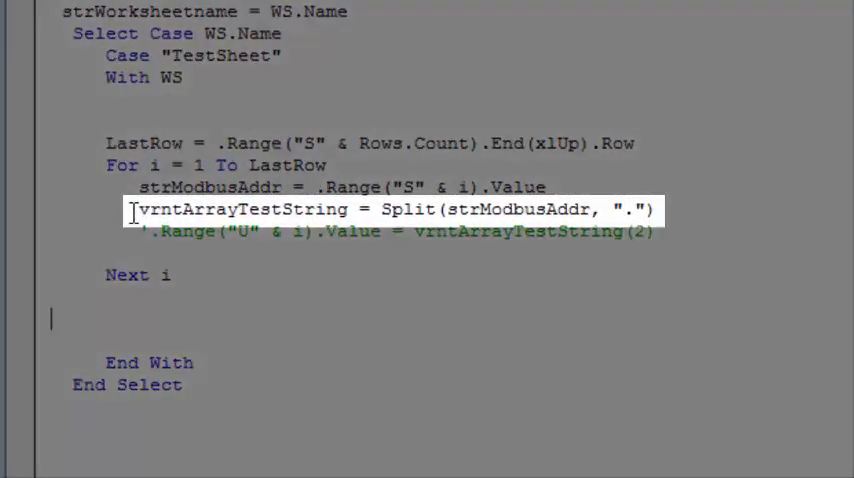
pyautogui.doubleClick(240, 210)
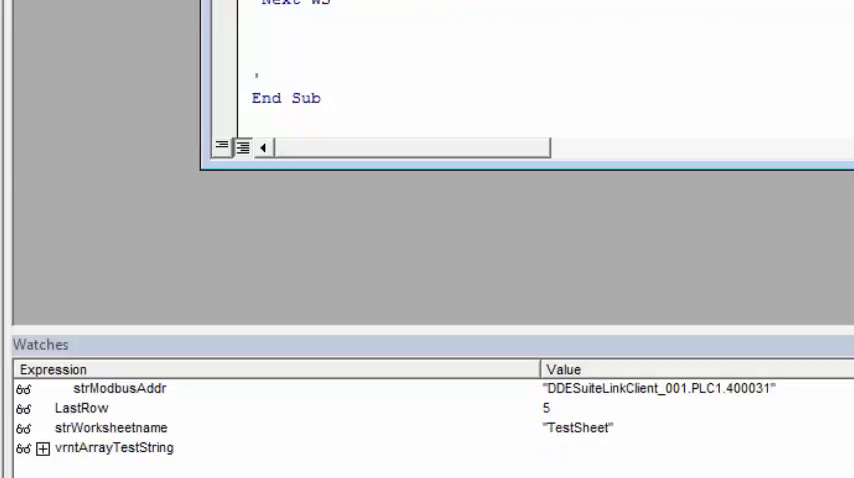
pyautogui.moveTo(110, 464)
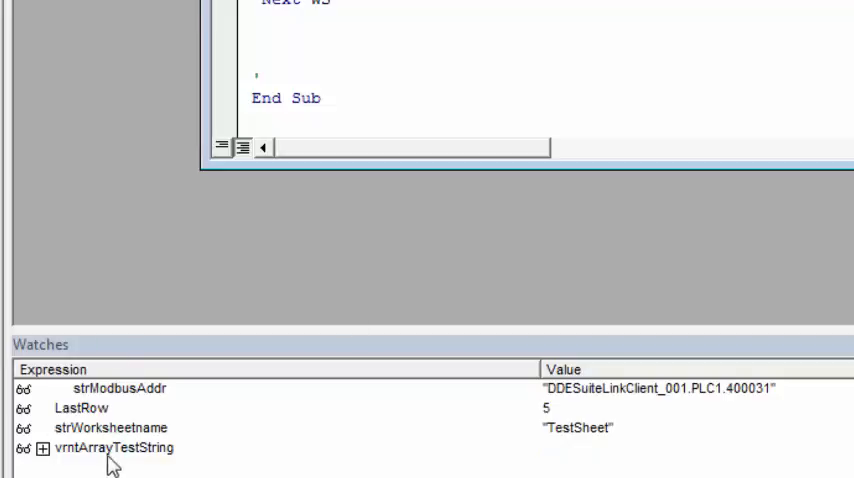
# Expand the vrntArrayTestString watch to see DDESuiteLinkClient_001, PLC1 and 400031
pyautogui.click(40, 448)
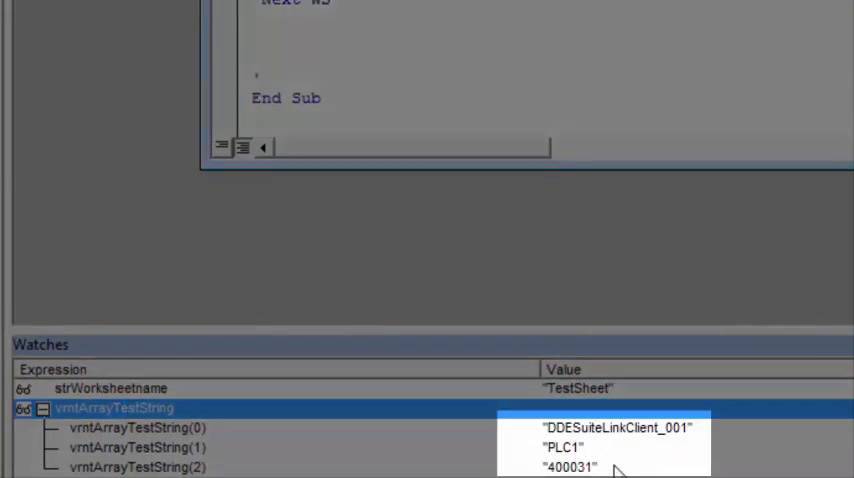
pyautogui.moveTo(684, 440)
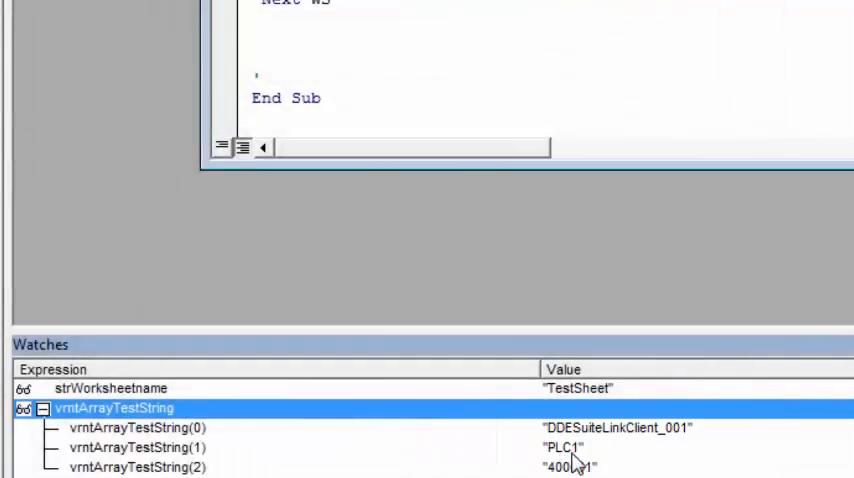
pyautogui.moveTo(570, 460)
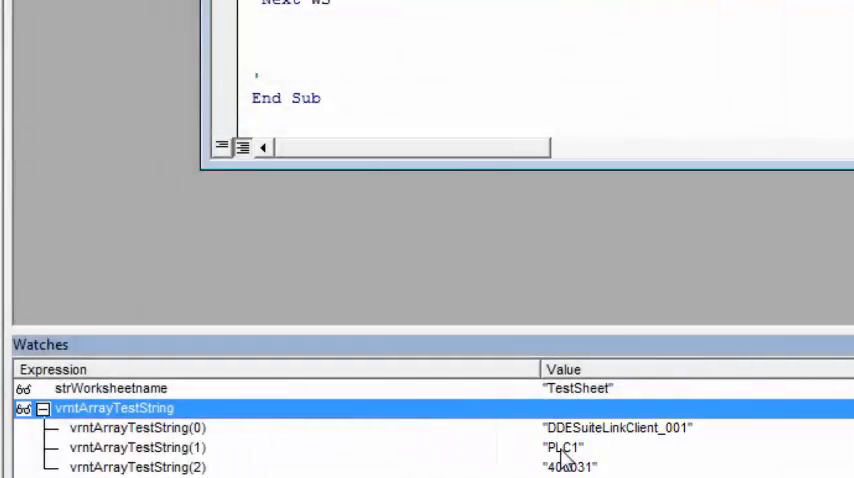
pyautogui.moveTo(584, 460)
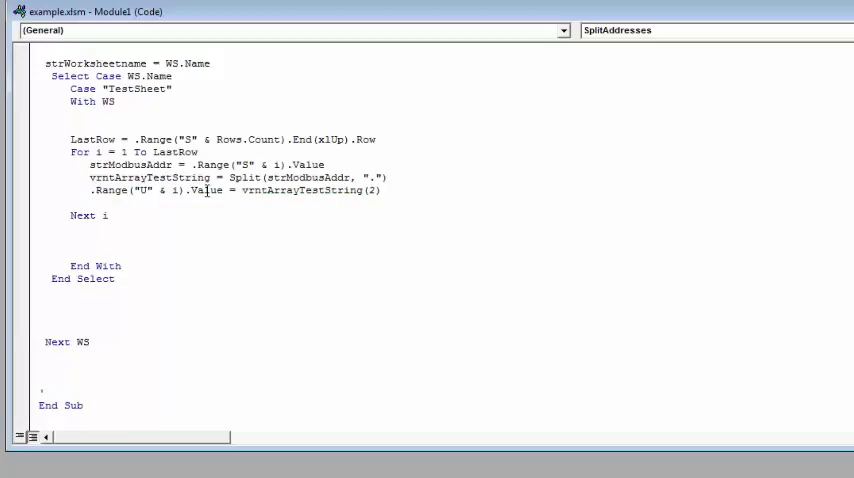
pyautogui.moveTo(344, 198)
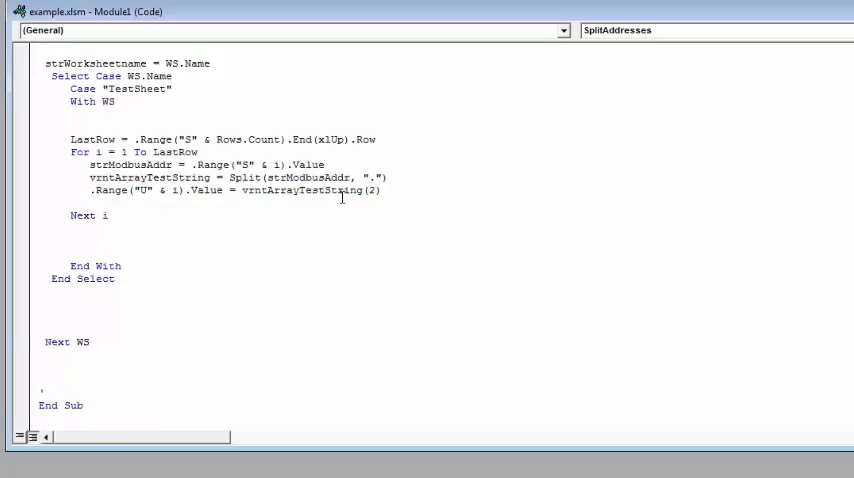
pyautogui.moveTo(370, 198)
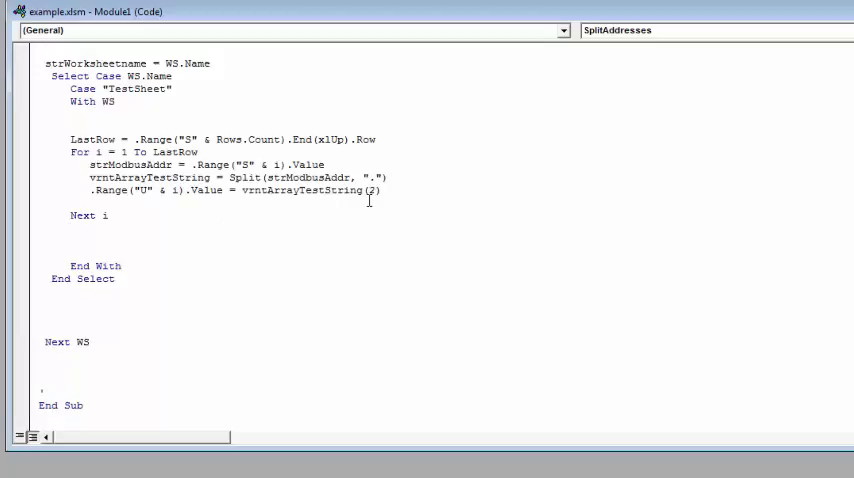
pyautogui.moveTo(336, 196)
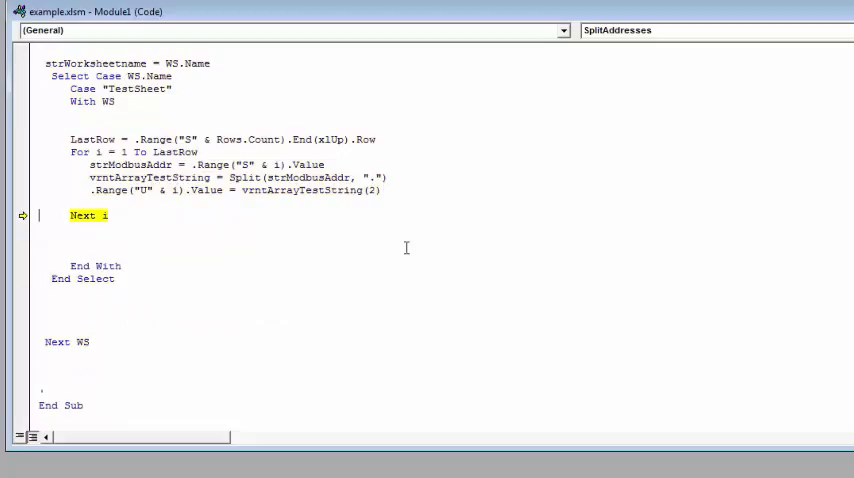
pyautogui.moveTo(160, 228)
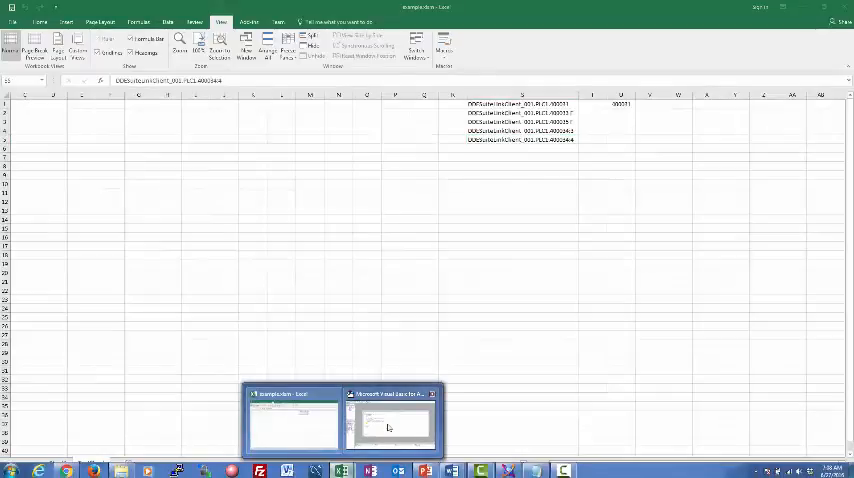
# Run SplitAddresses from the macro list so column U fills with 400031 through 400034:4
pyautogui.click(390, 420)
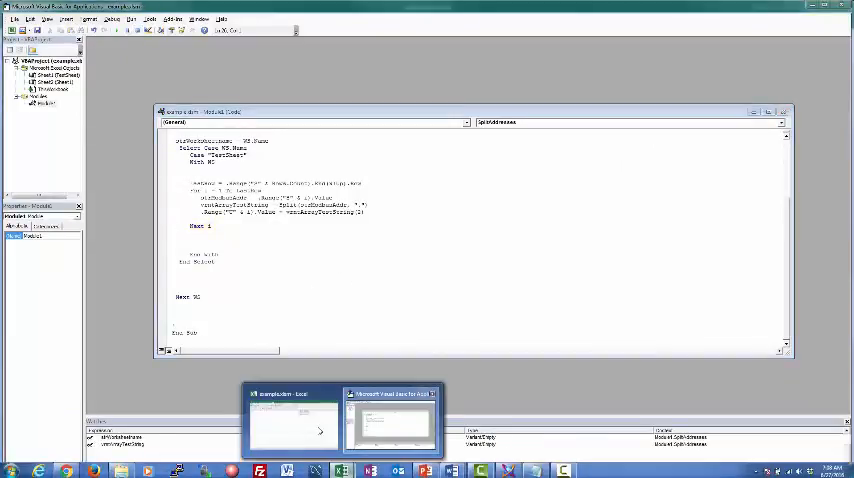
pyautogui.click(498, 12)
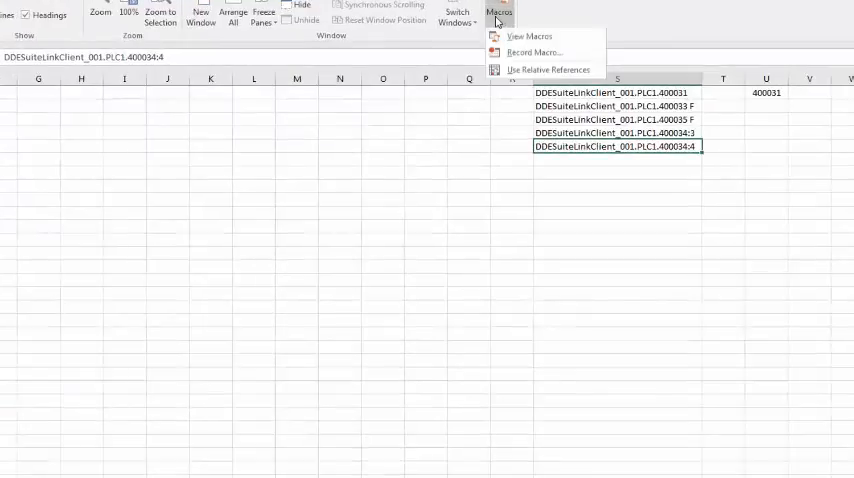
pyautogui.click(532, 36)
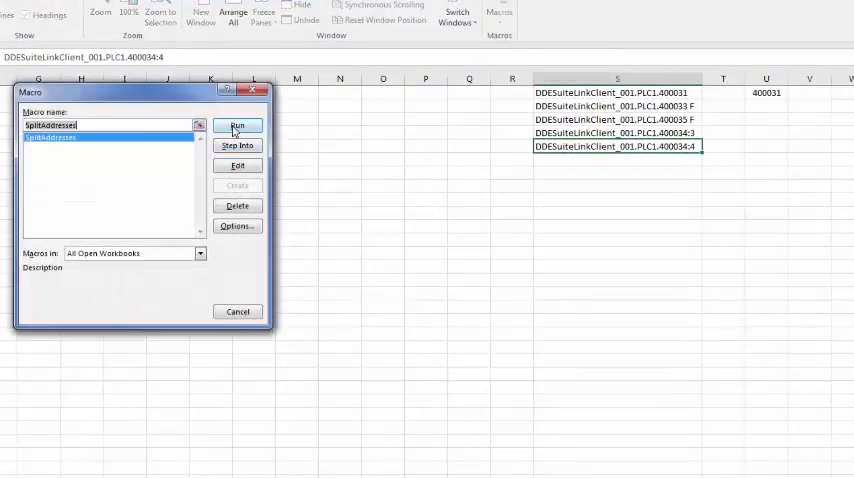
pyautogui.click(238, 124)
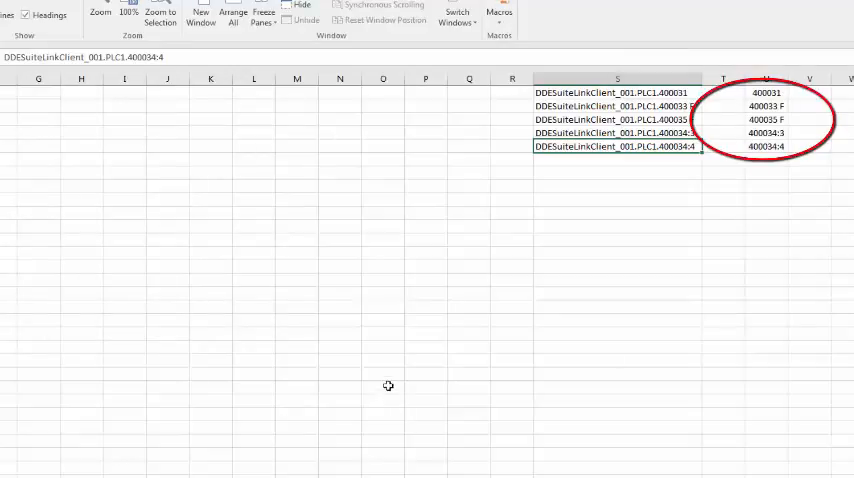
pyautogui.click(384, 348)
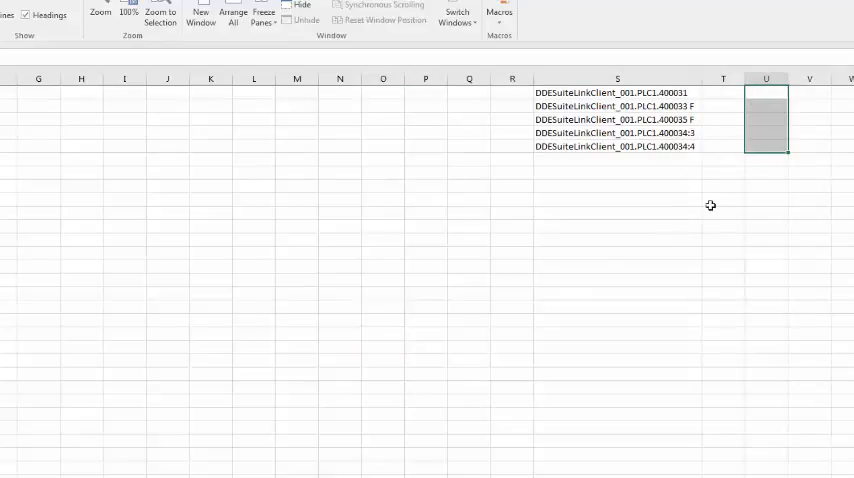
# Leave the cleared column U and bring up the macro list to rerun SplitAddresses
pyautogui.click(616, 120)
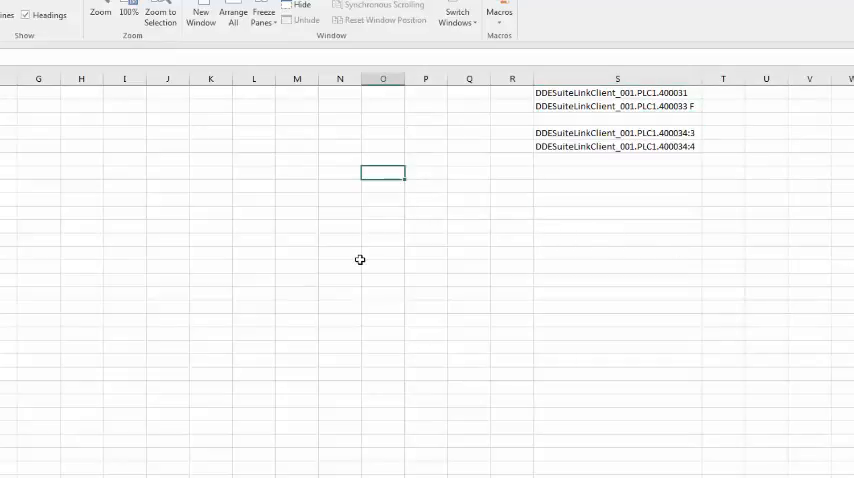
pyautogui.click(498, 12)
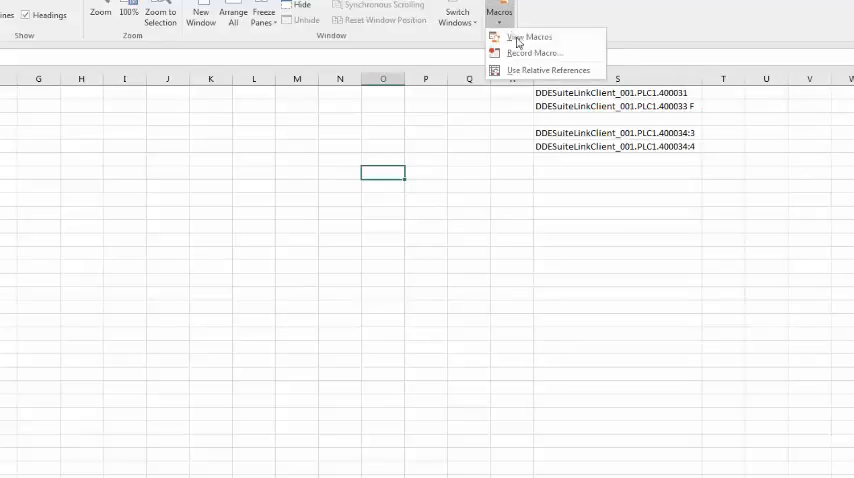
pyautogui.click(530, 36)
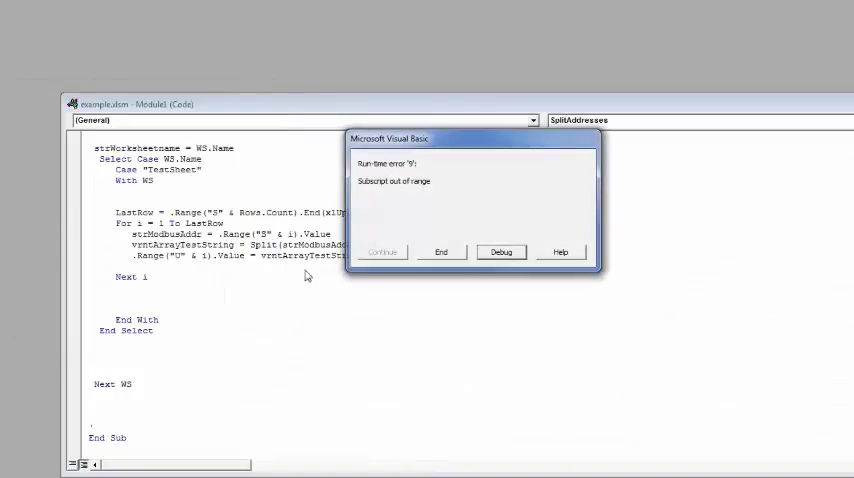
pyautogui.moveTo(344, 334)
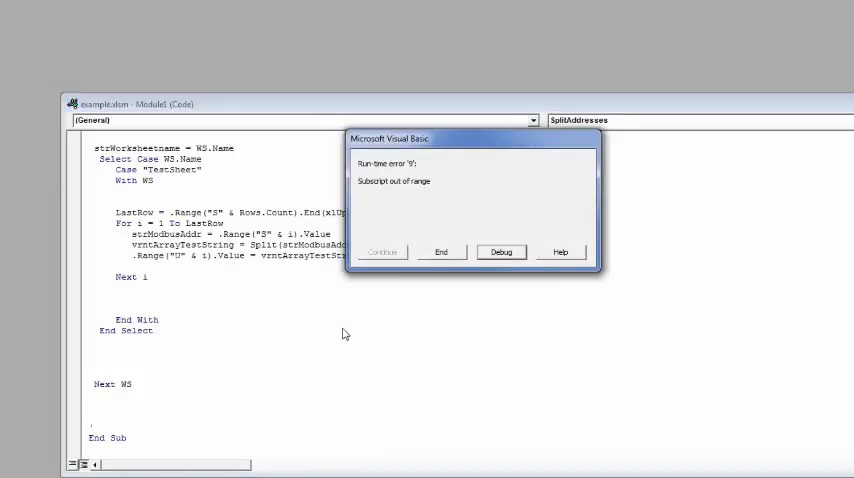
pyautogui.moveTo(470, 308)
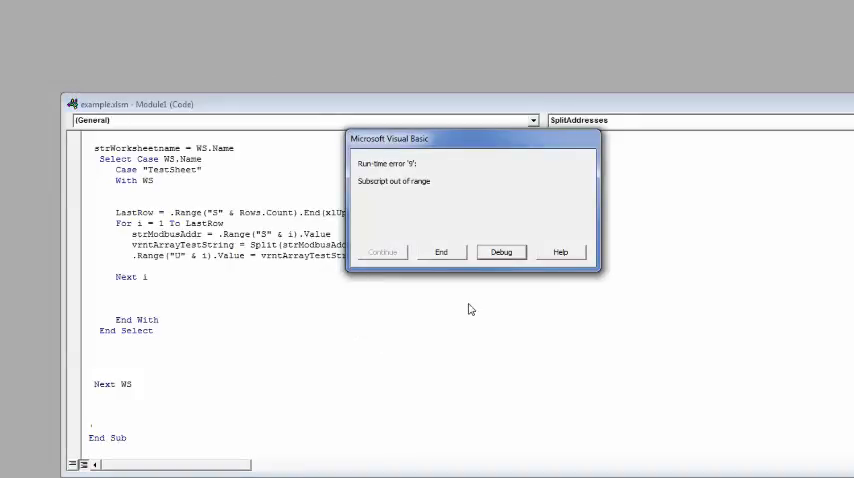
pyautogui.moveTo(456, 320)
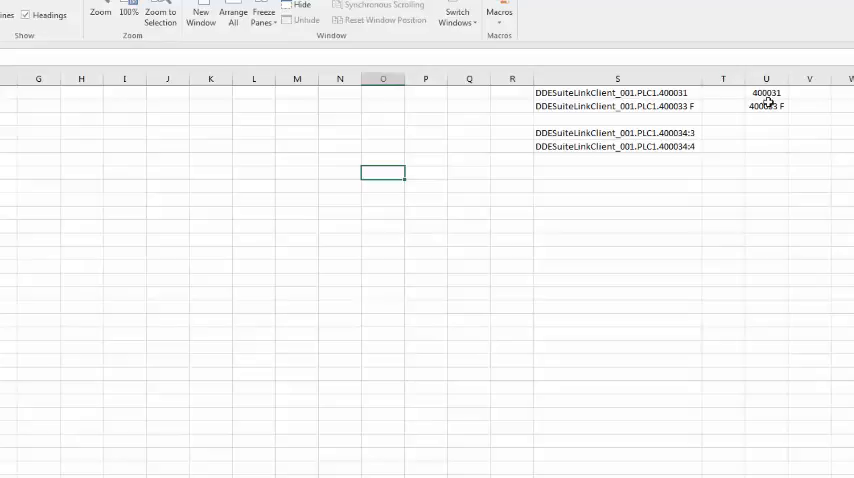
# Wrap the Split lines in If strModbusAddr <> "" Then ... End If, fixing the missing Then
pyautogui.click(468, 264)
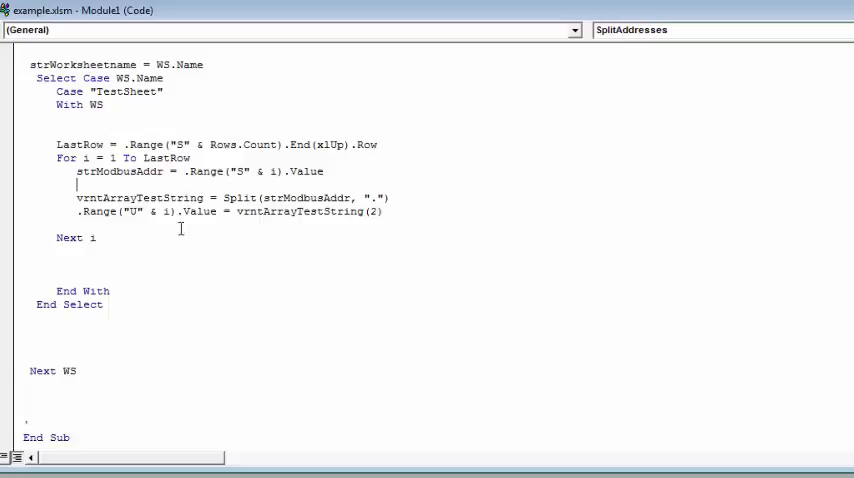
pyautogui.moveTo(130, 188)
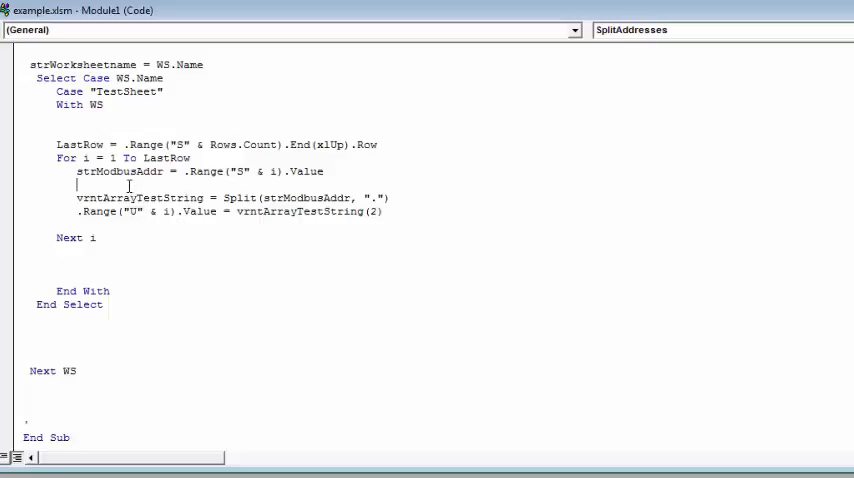
pyautogui.write('if strModbusAddr')
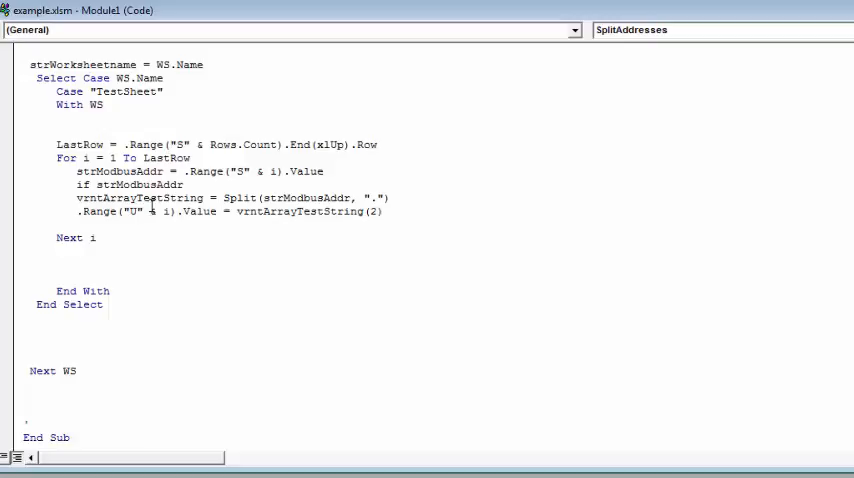
pyautogui.write('<>')
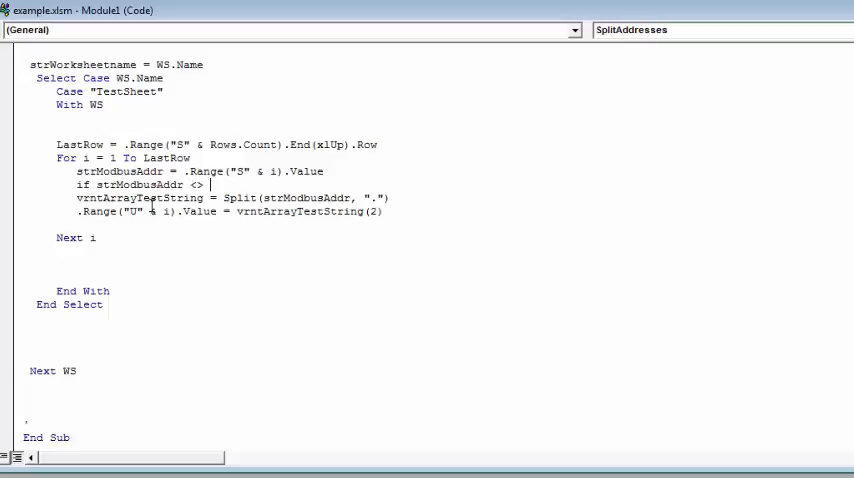
pyautogui.write('""')
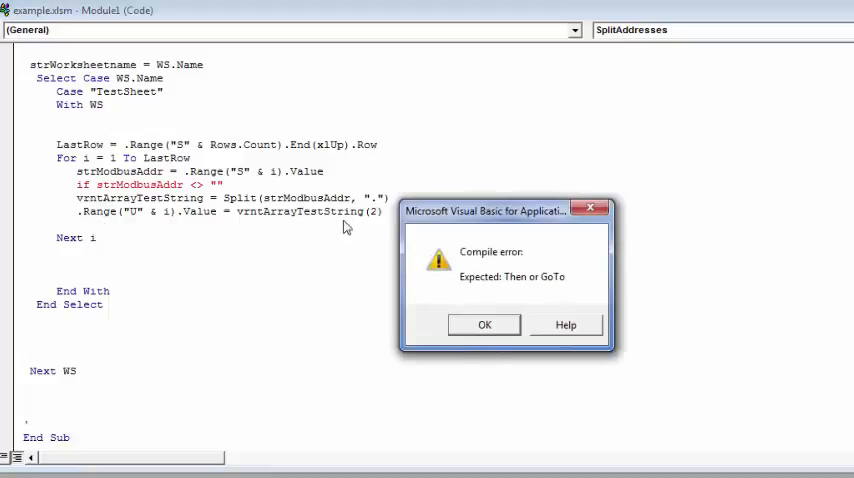
pyautogui.click(484, 324)
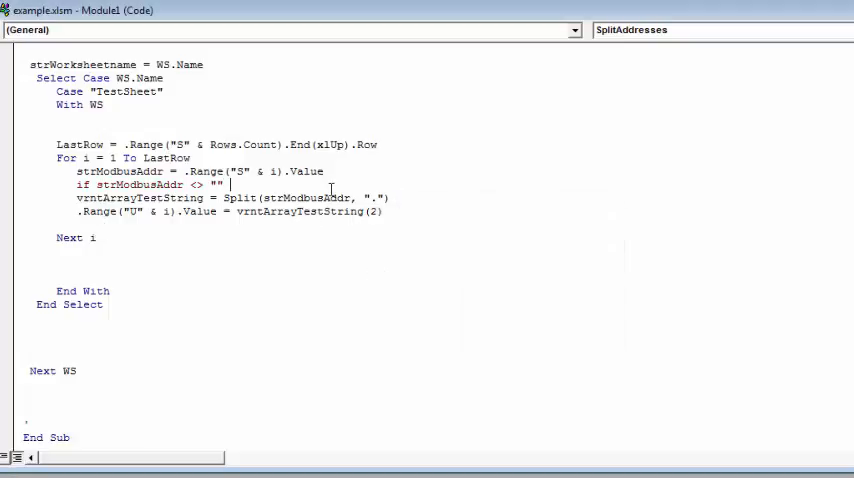
pyautogui.write('Then')
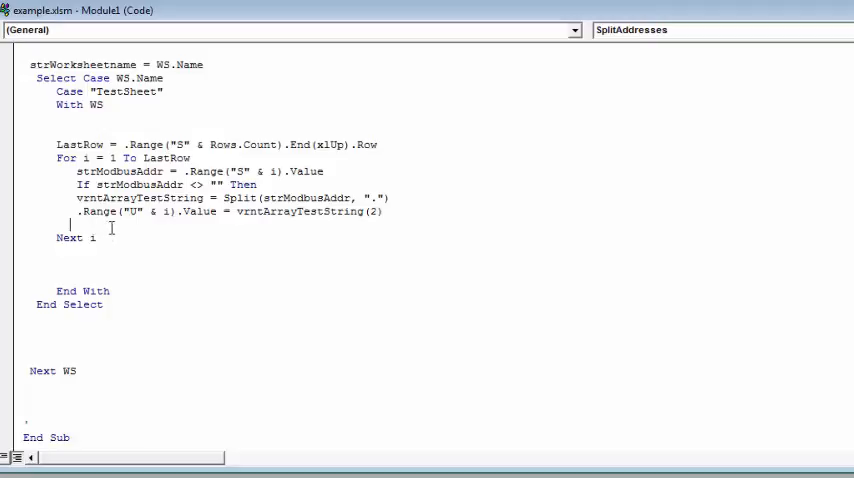
pyautogui.write('end if')
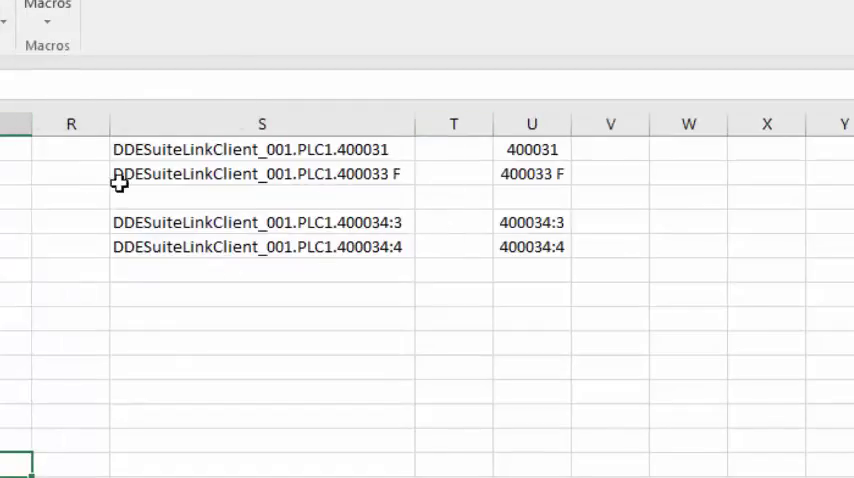
pyautogui.moveTo(190, 452)
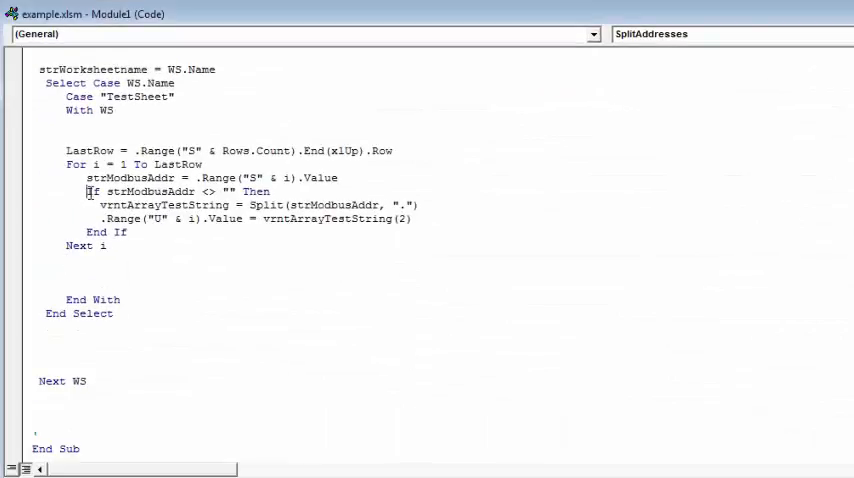
# Replace the If line with On Error GoTo Error: and add an Error label before Next i
pyautogui.doubleClick(170, 192)
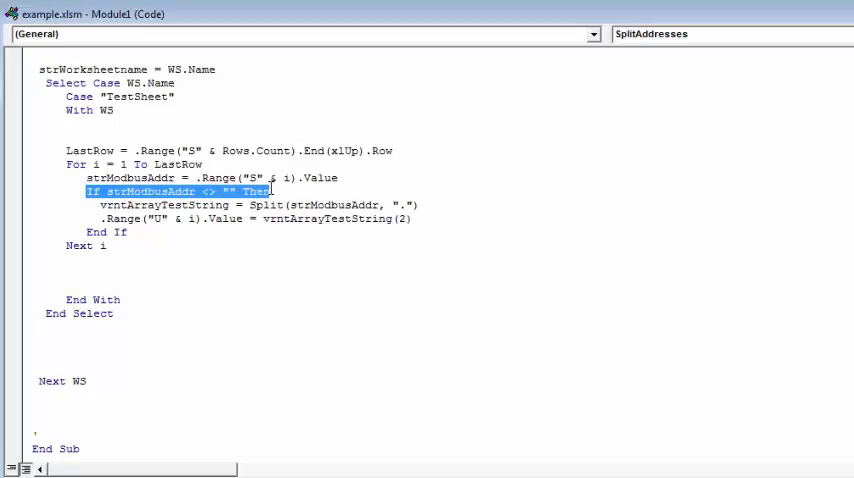
pyautogui.write('On Er')
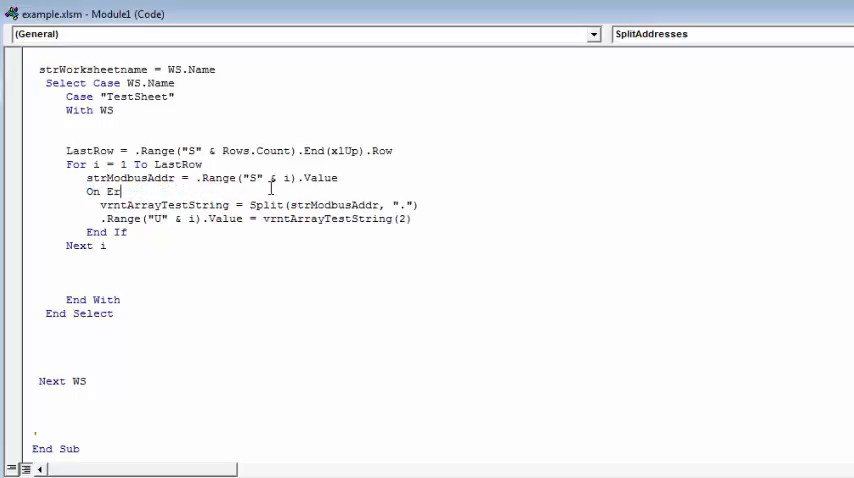
pyautogui.write('ror')
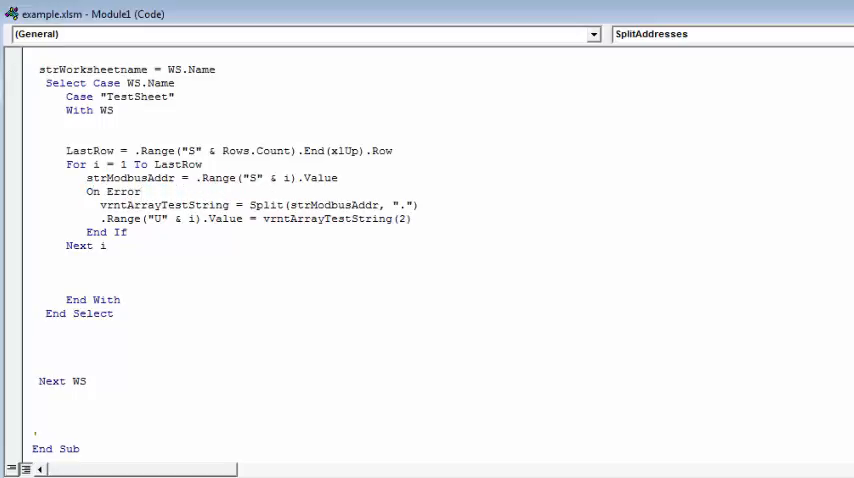
pyautogui.write('Goto')
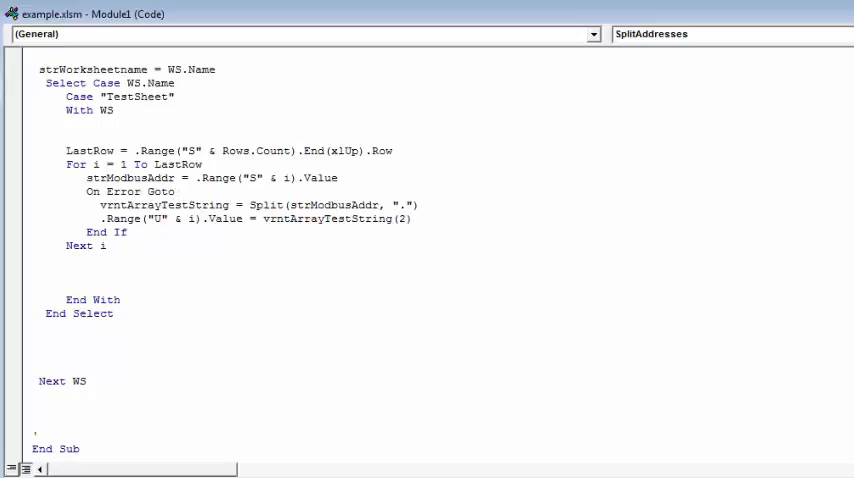
pyautogui.write('Error:')
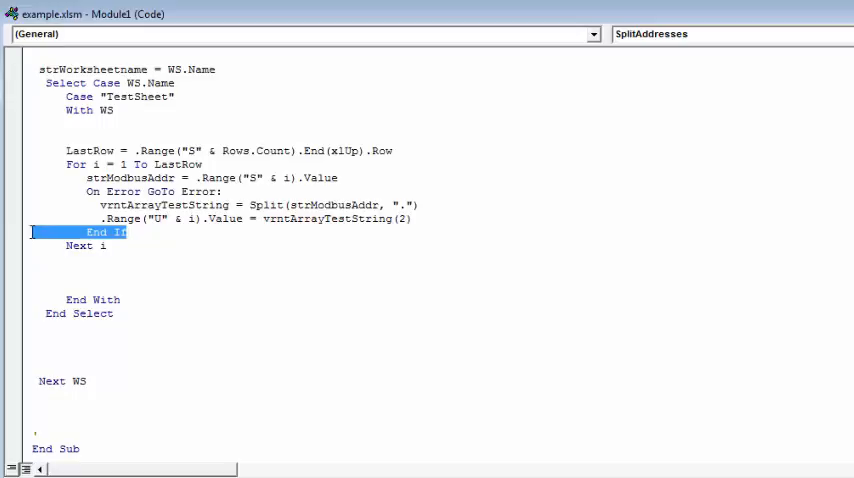
pyautogui.write('Error:')
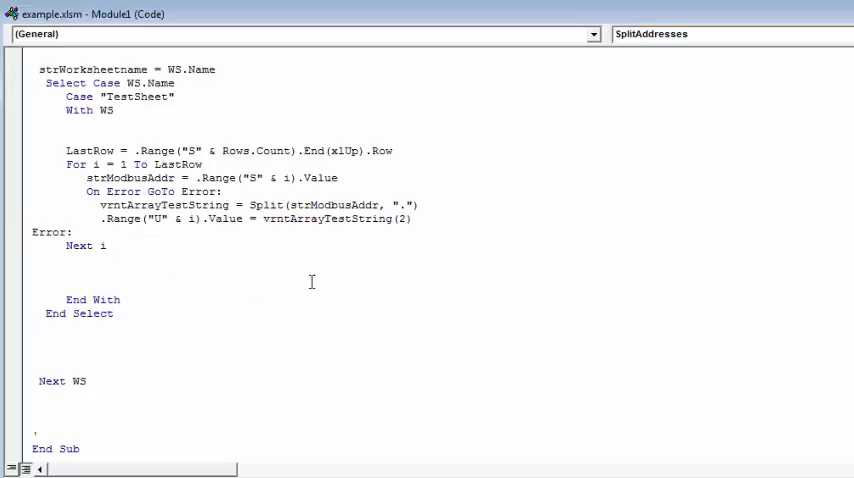
pyautogui.click(32, 272)
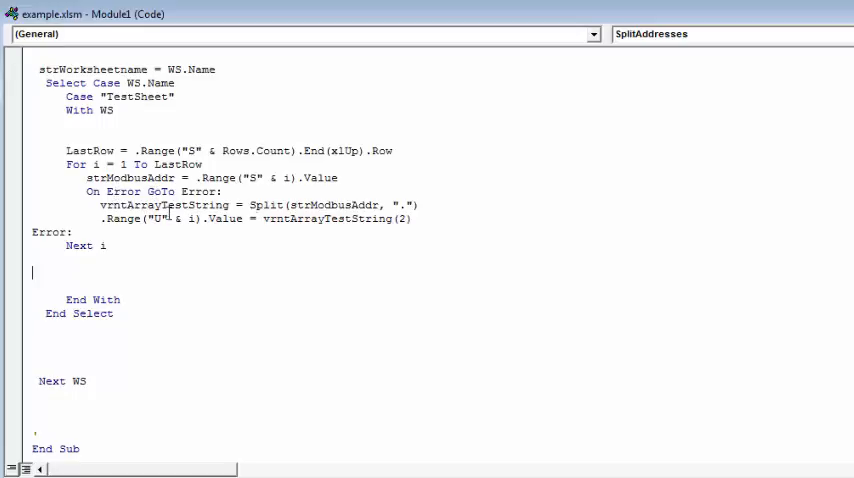
pyautogui.moveTo(238, 224)
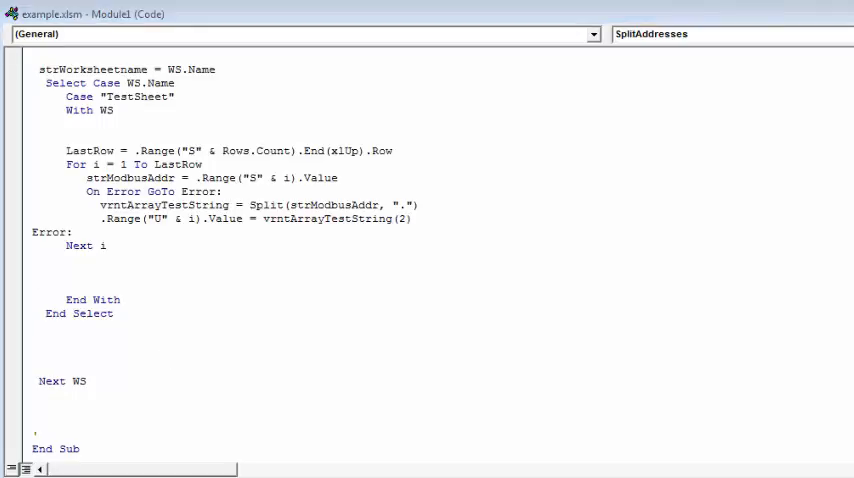
# Return to the worksheet and rerun SplitAddresses to refill column U with the four parts
pyautogui.click(36, 272)
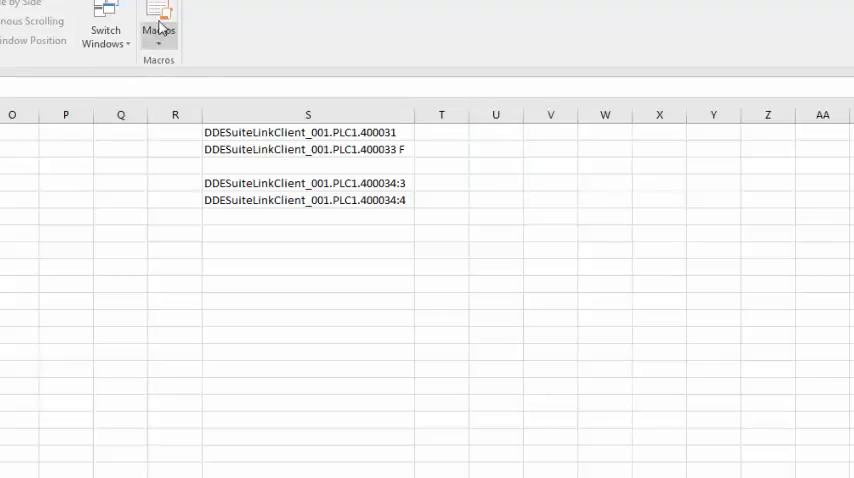
pyautogui.click(158, 20)
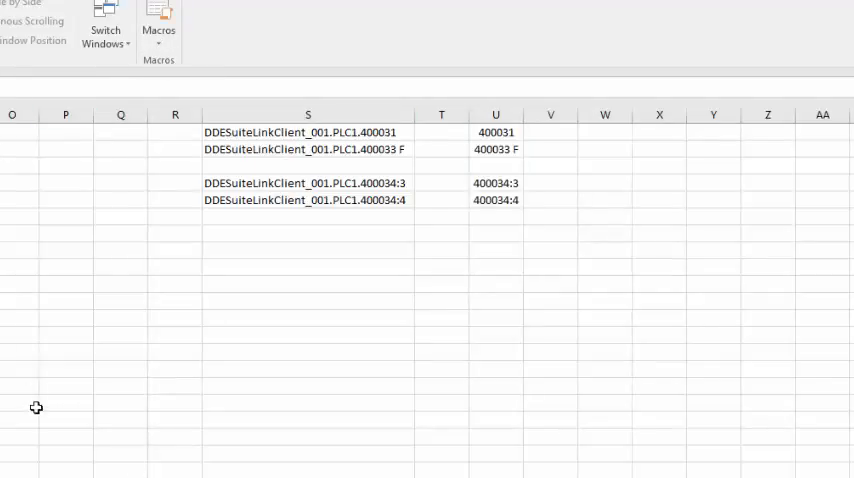